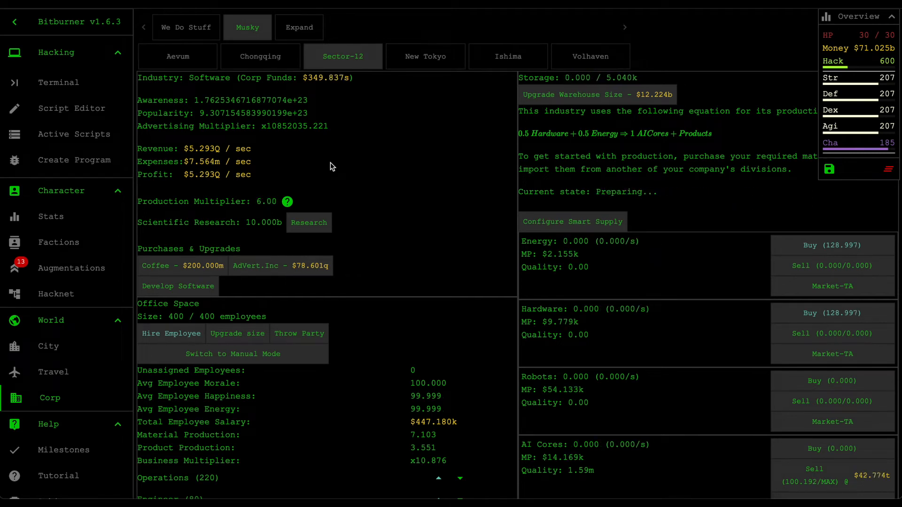
mouse_move(404, 296)
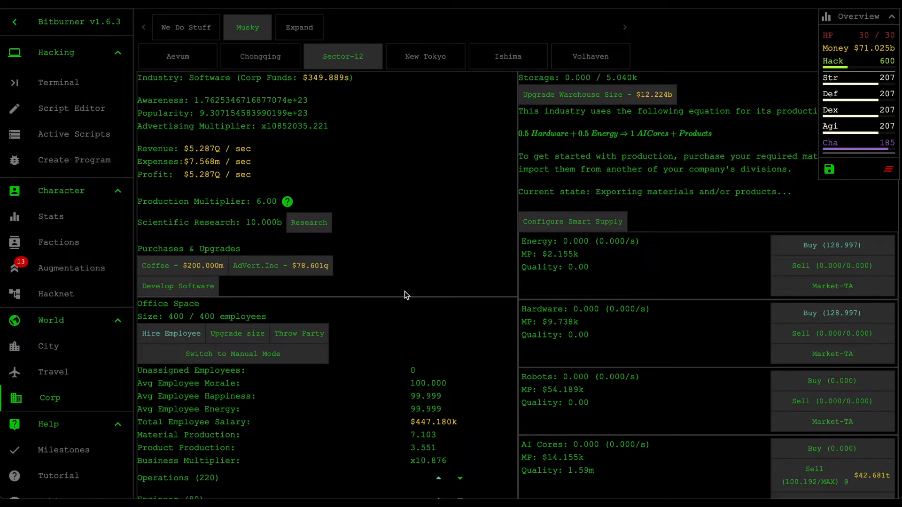
- Sketch the green plateauing curve across the Miro graph axes
scroll(down, 3)
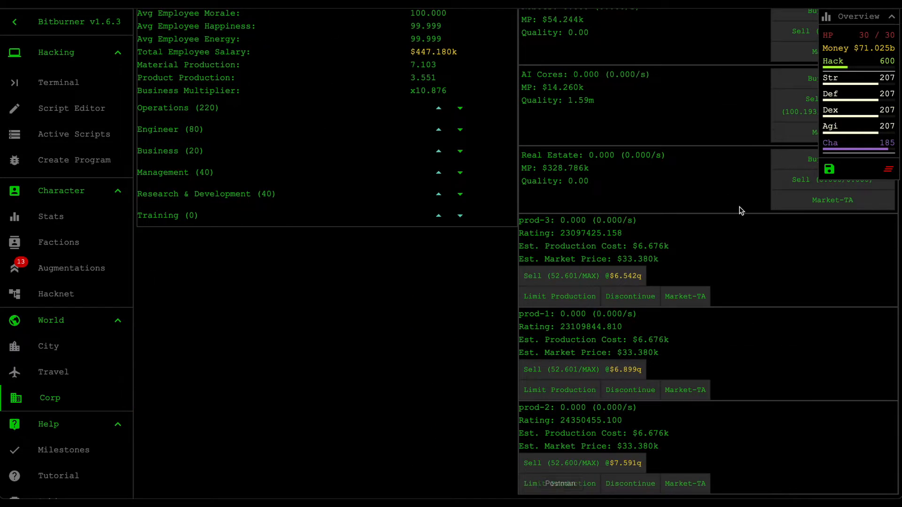
mouse_move(590, 233)
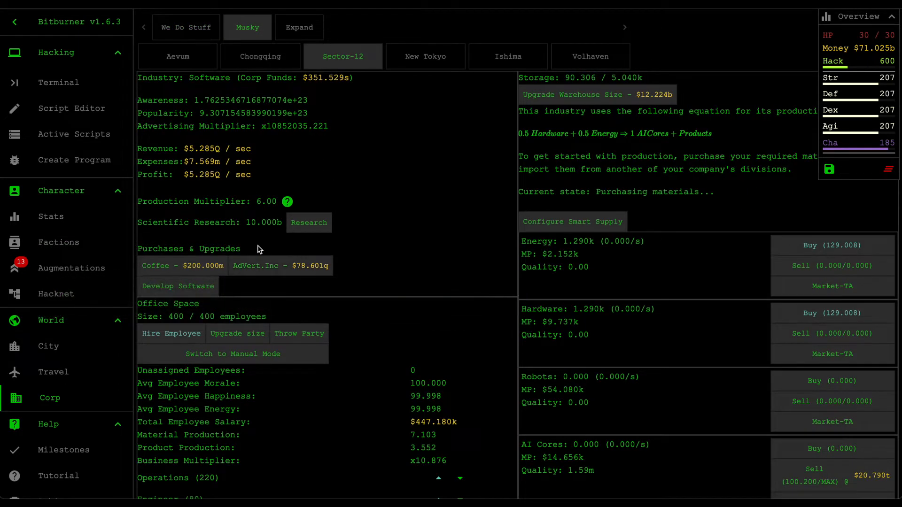
mouse_move(279, 265)
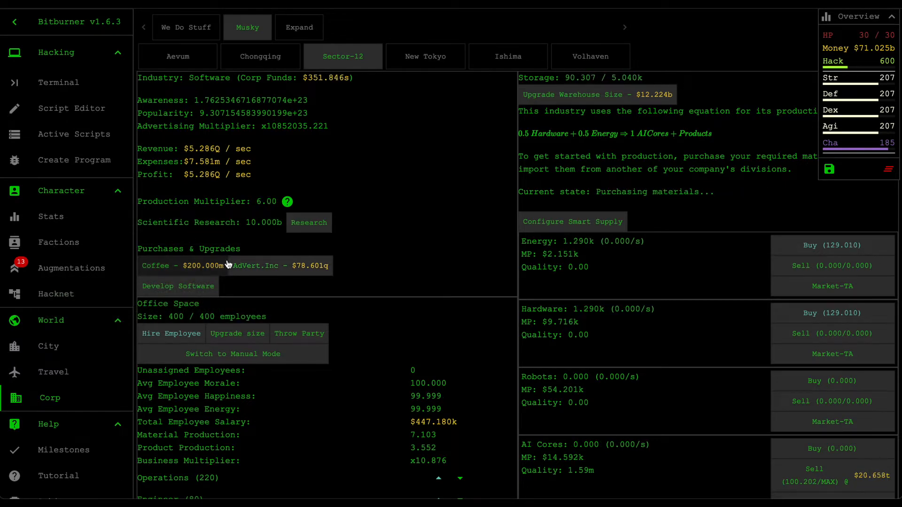
mouse_move(256, 265)
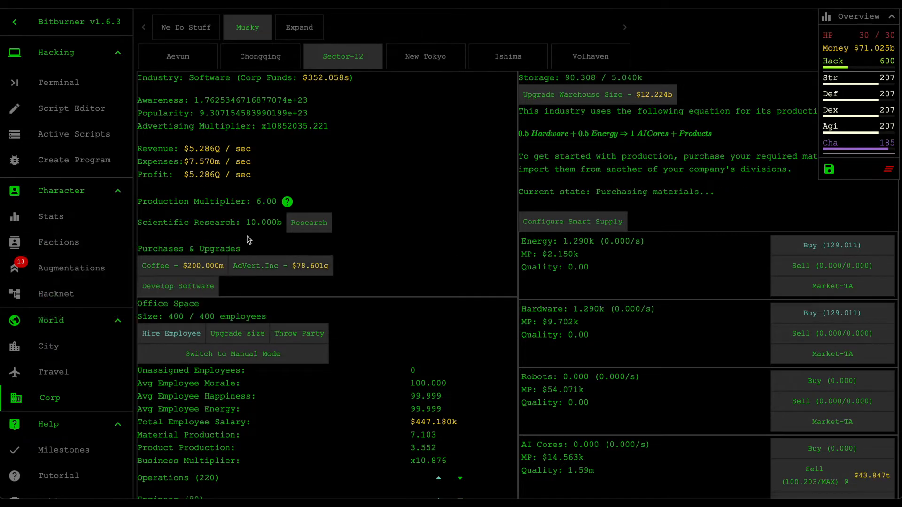
mouse_move(280, 266)
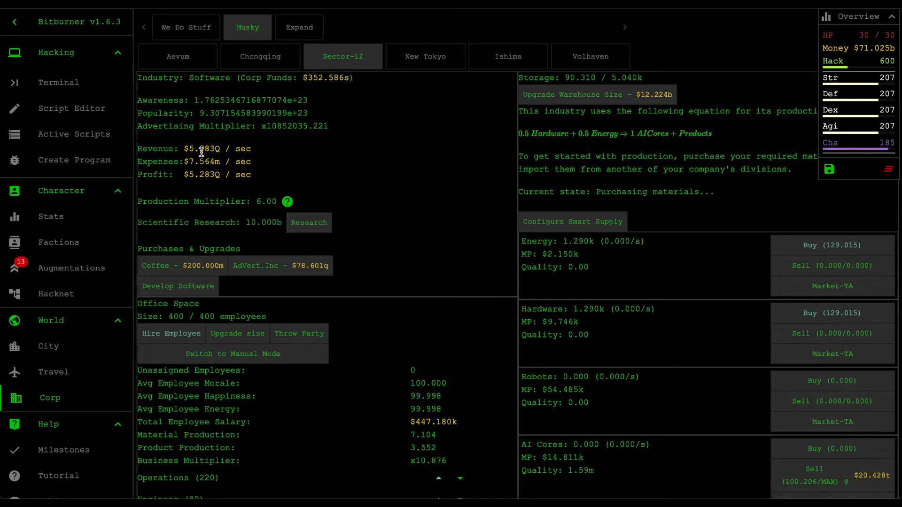
mouse_move(281, 266)
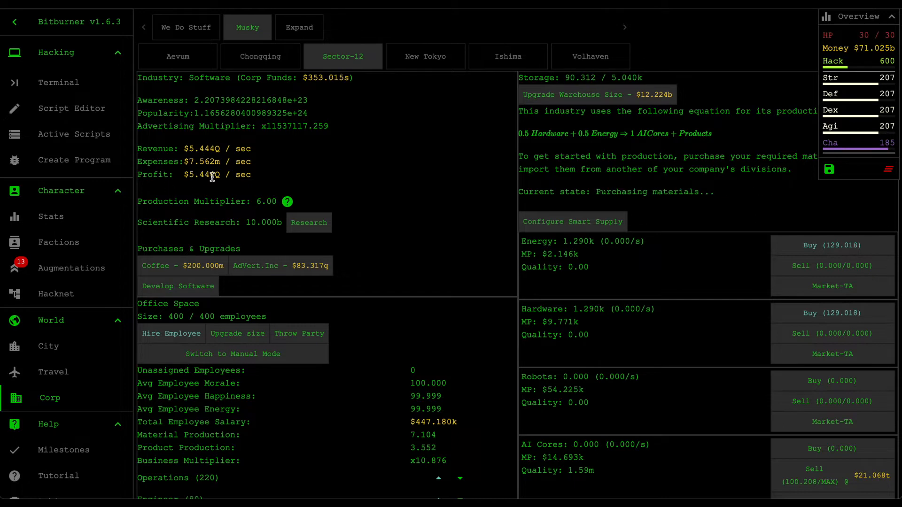
mouse_move(260, 186)
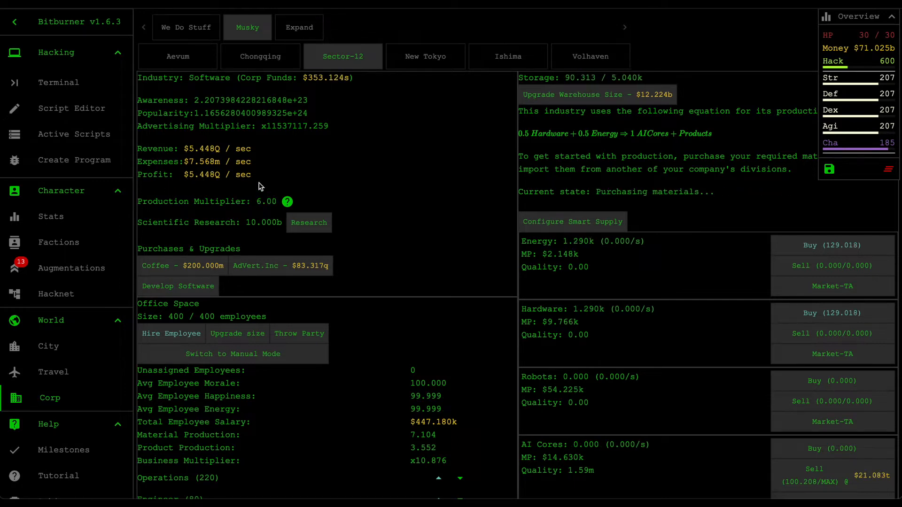
mouse_move(276, 163)
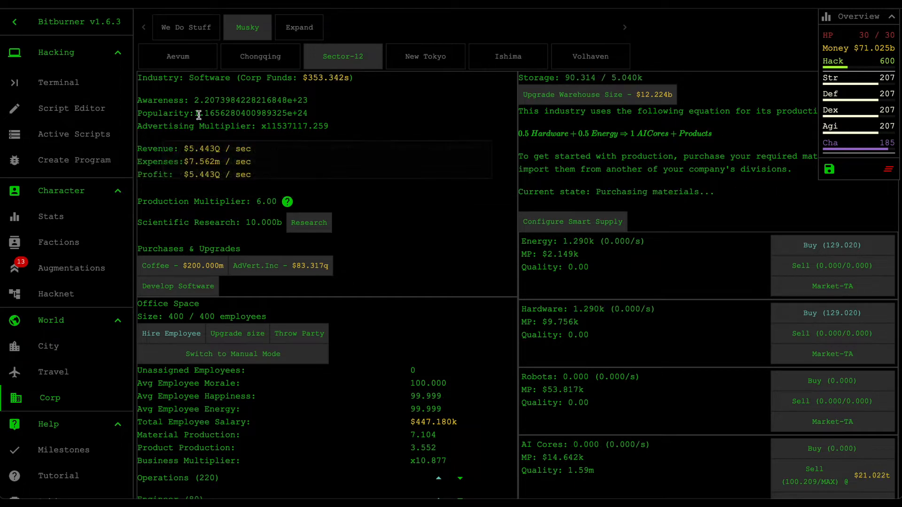
mouse_move(337, 126)
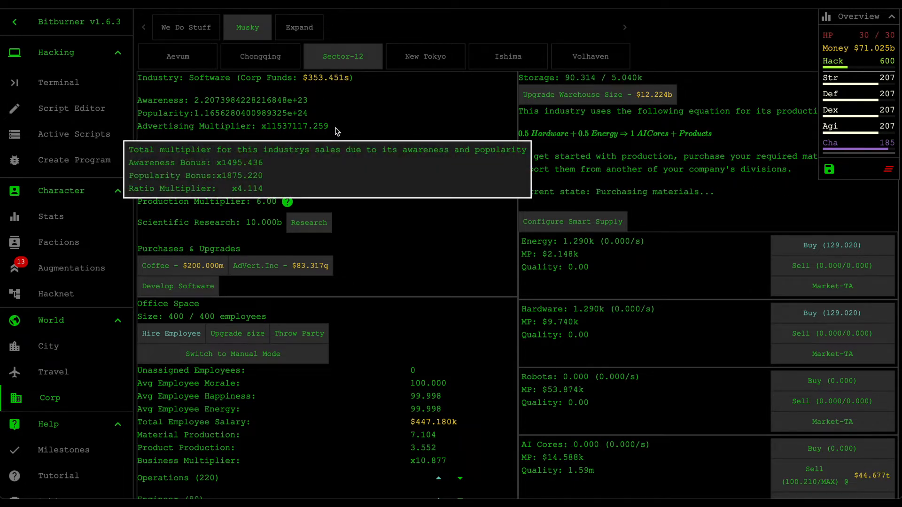
mouse_move(374, 202)
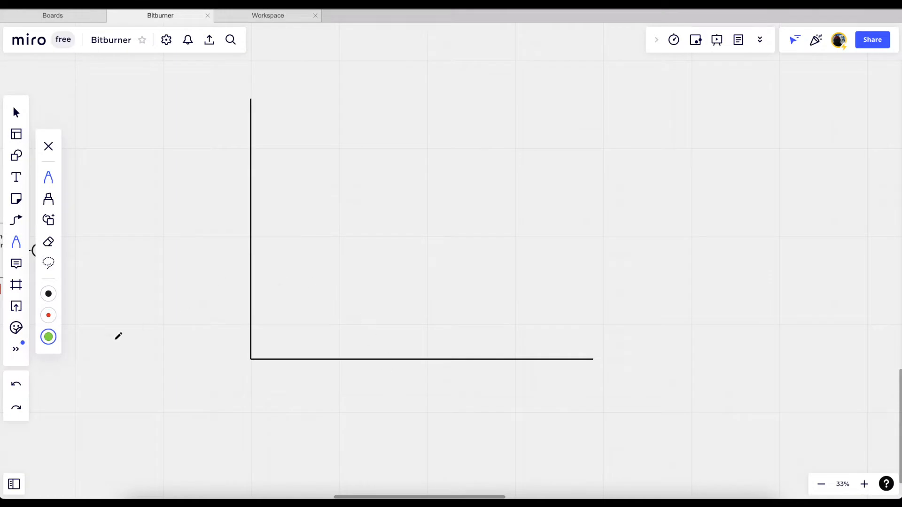
click(48, 338)
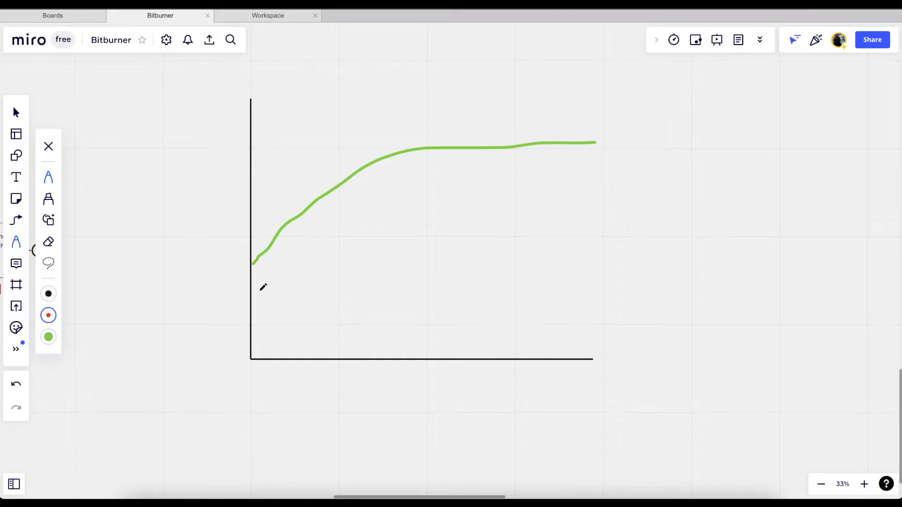
mouse_move(255, 307)
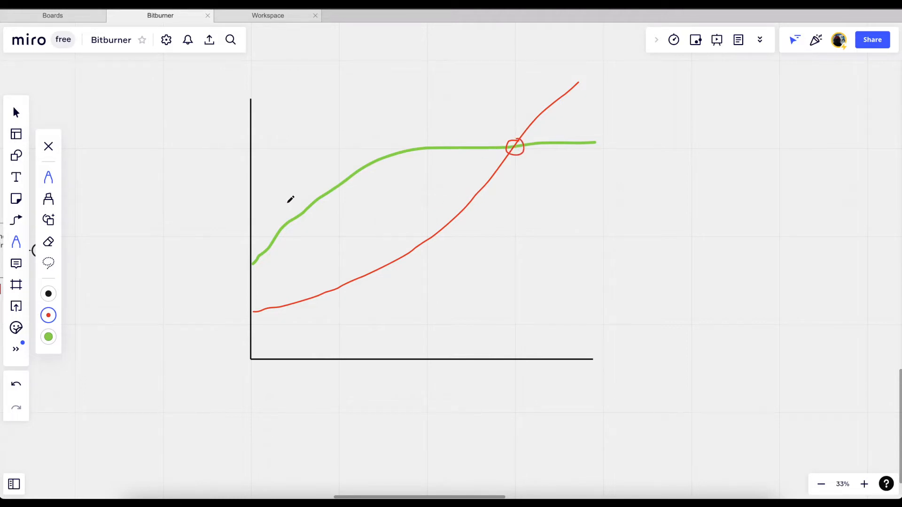
mouse_move(252, 284)
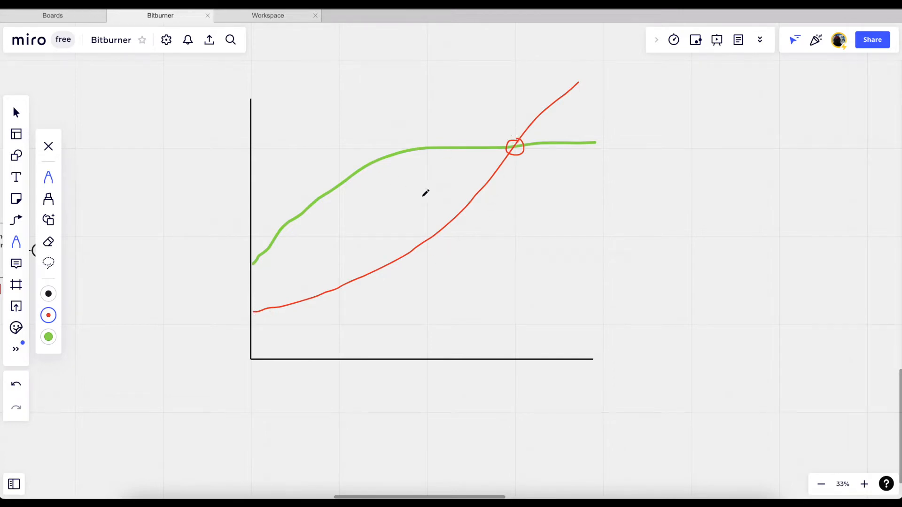
mouse_move(517, 127)
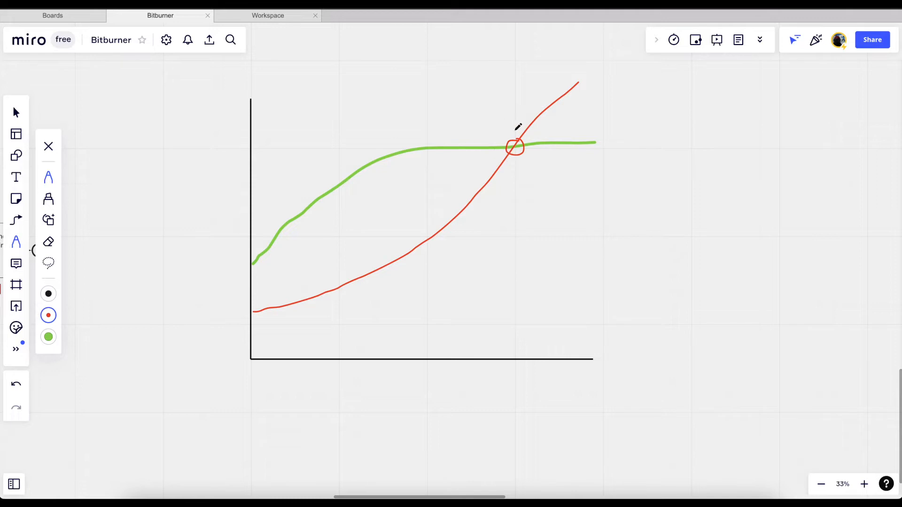
mouse_move(281, 301)
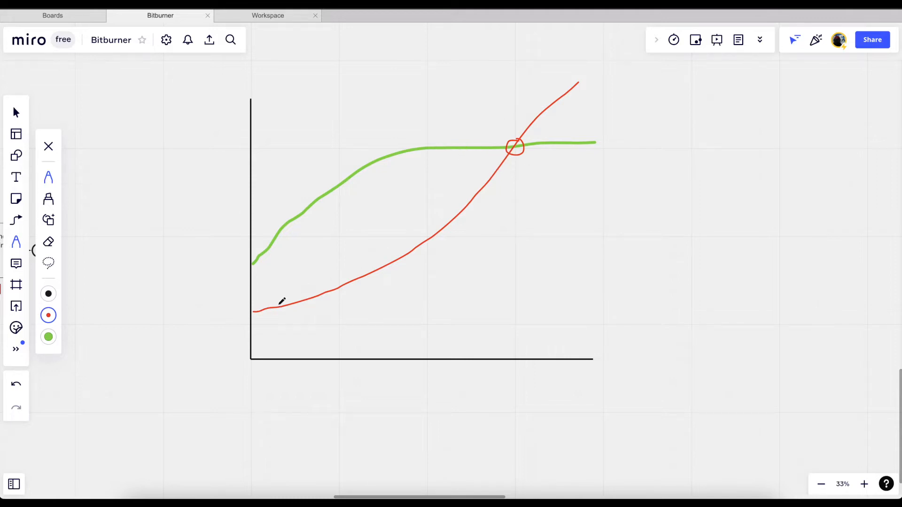
mouse_move(548, 134)
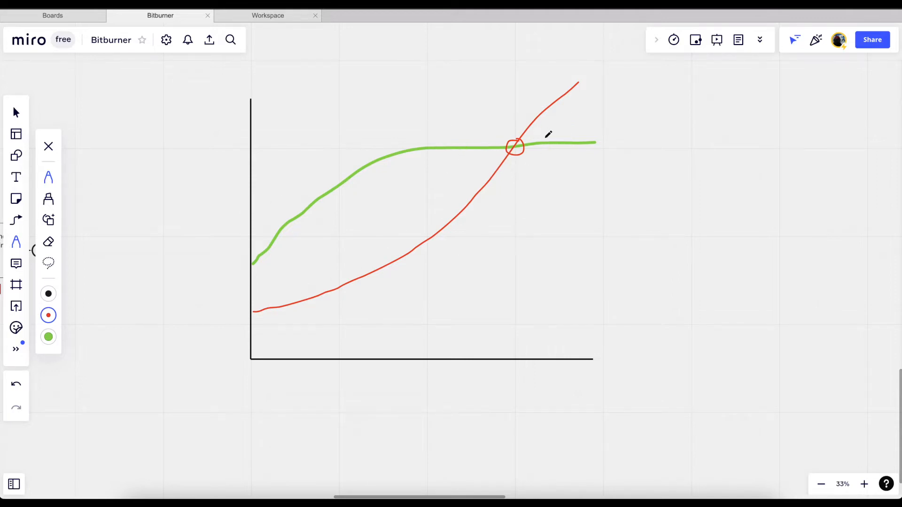
mouse_move(514, 121)
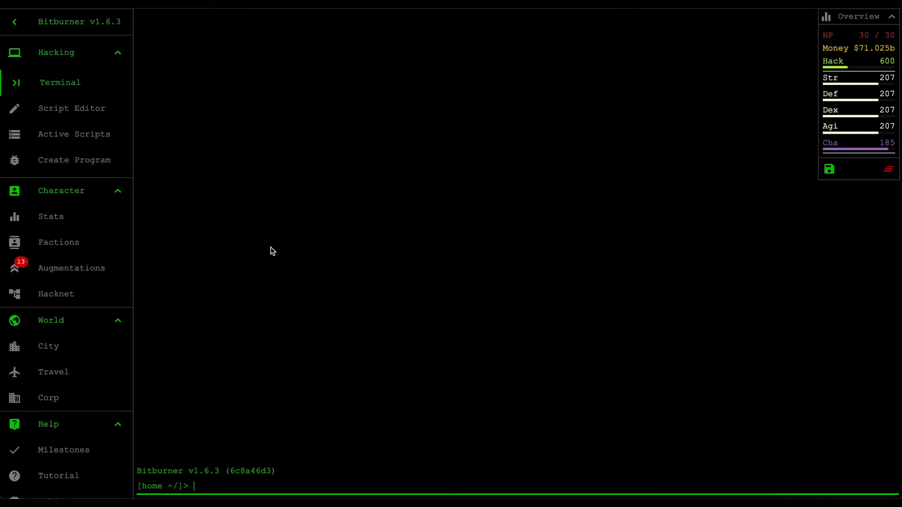
- Start 'nano corp-marketer.js' in the Terminal to create the new script
text(nano corp-)
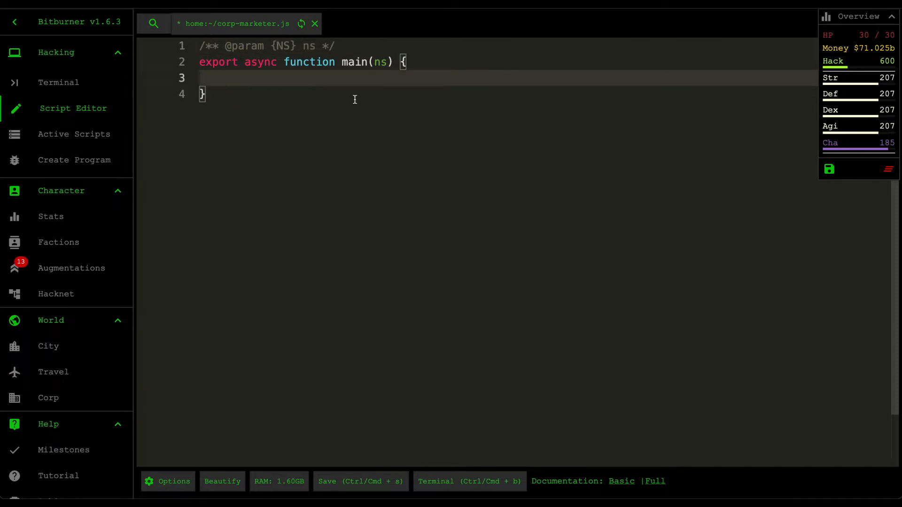
mouse_move(333, 78)
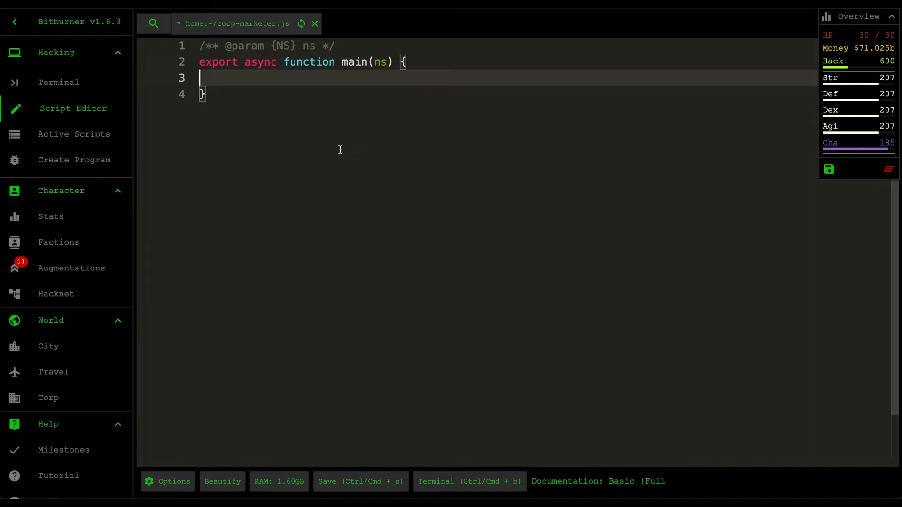
mouse_move(527, 347)
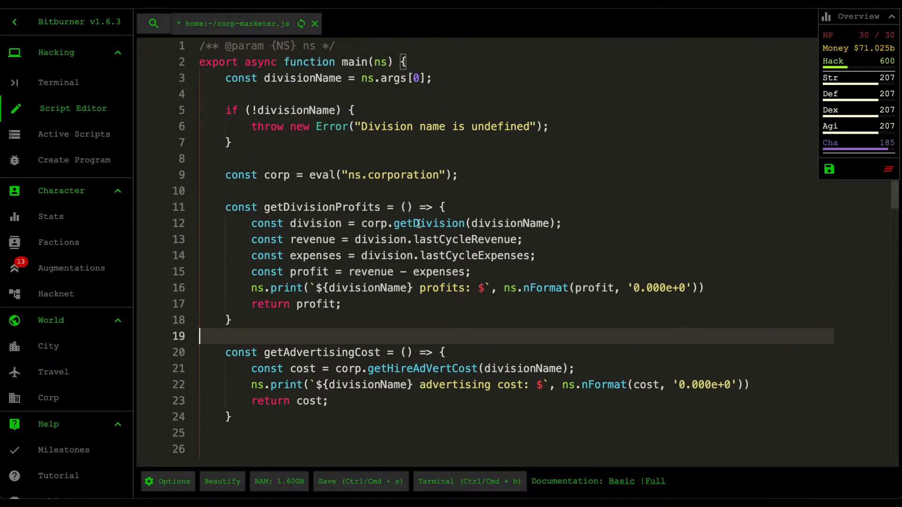
scroll(down, 3)
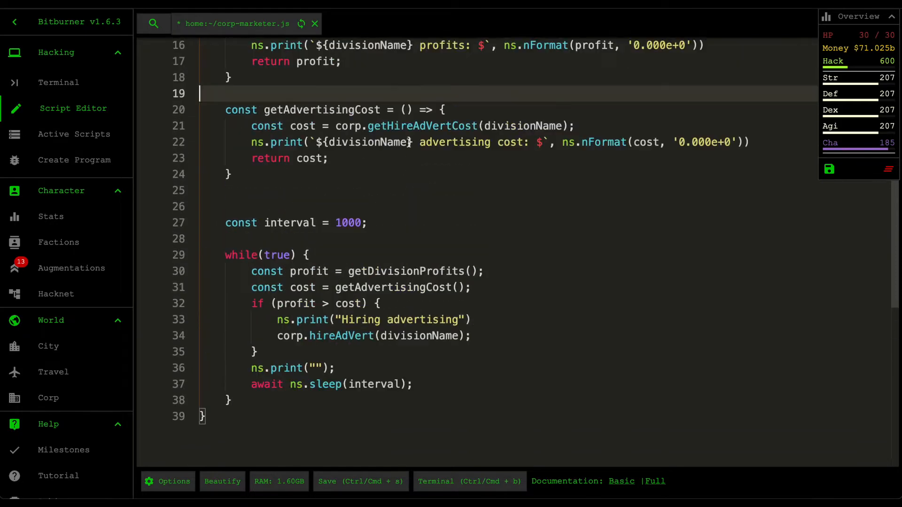
scroll(up, 3)
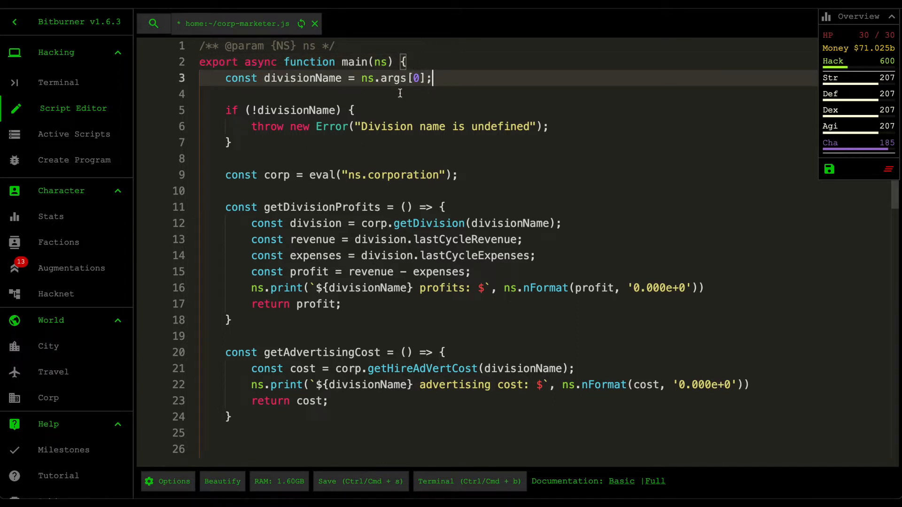
key(ctrl+s)
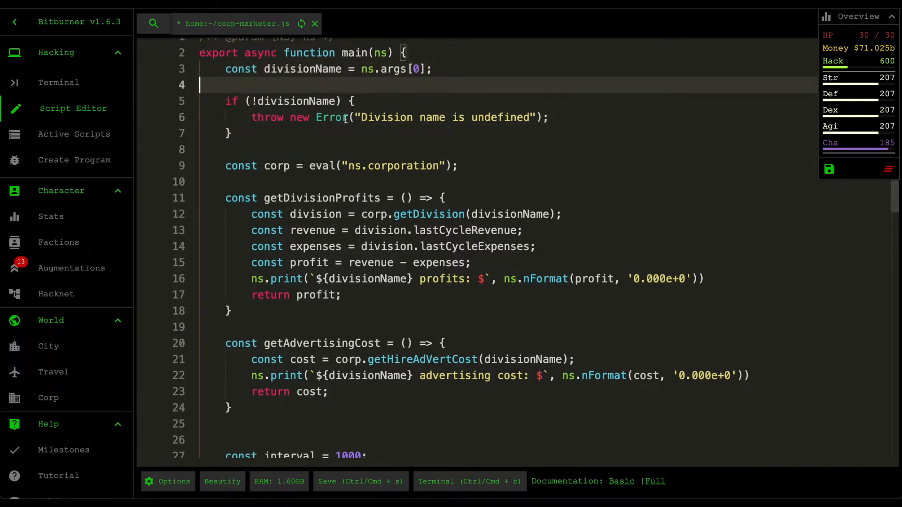
mouse_move(326, 287)
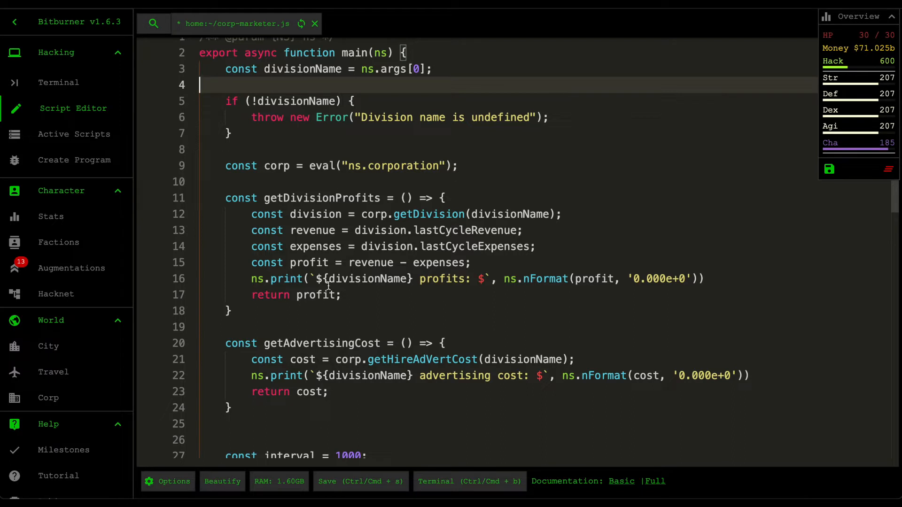
scroll(down, 3)
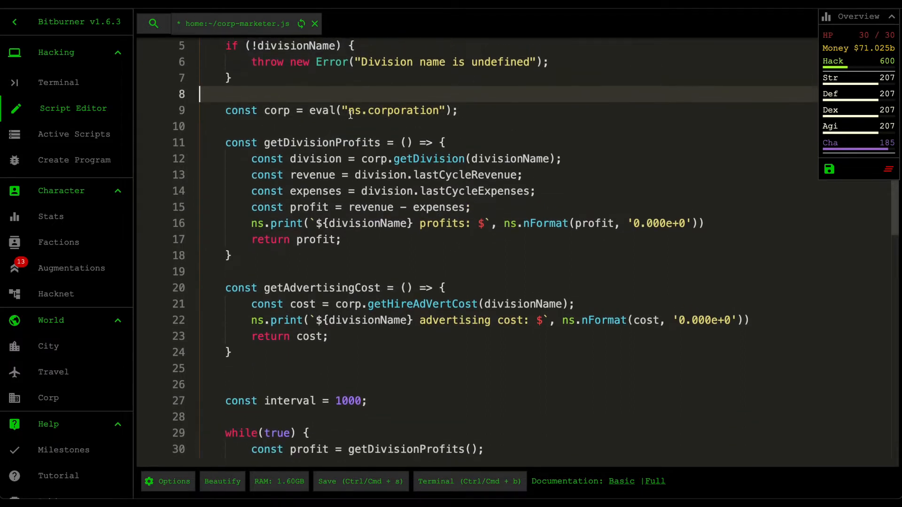
scroll(up, 3)
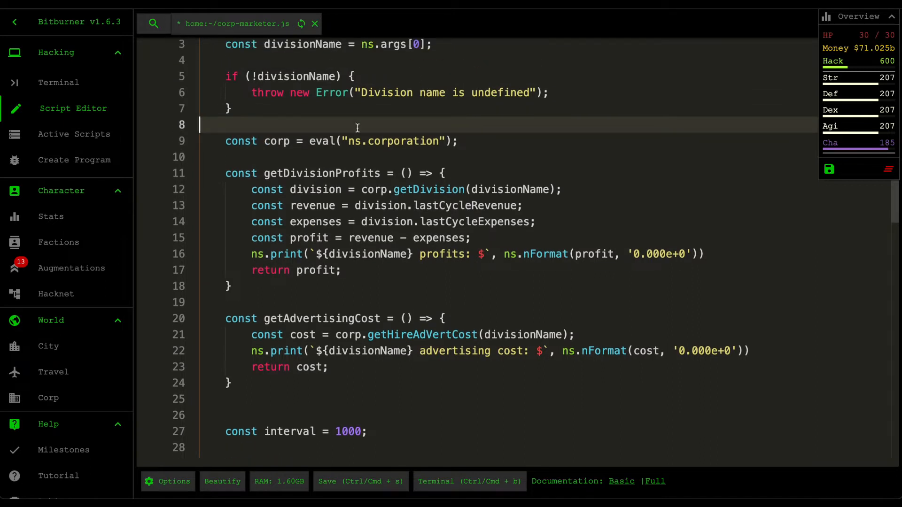
scroll(down, 3)
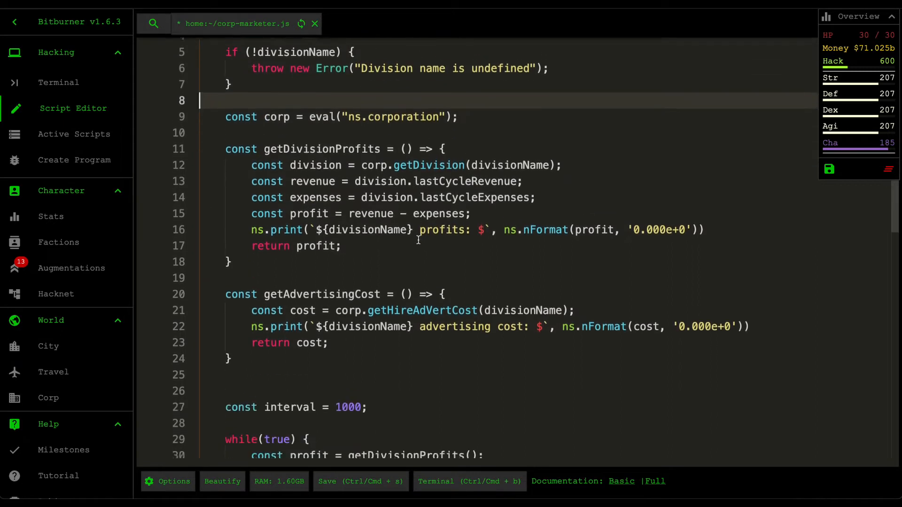
scroll(down, 3)
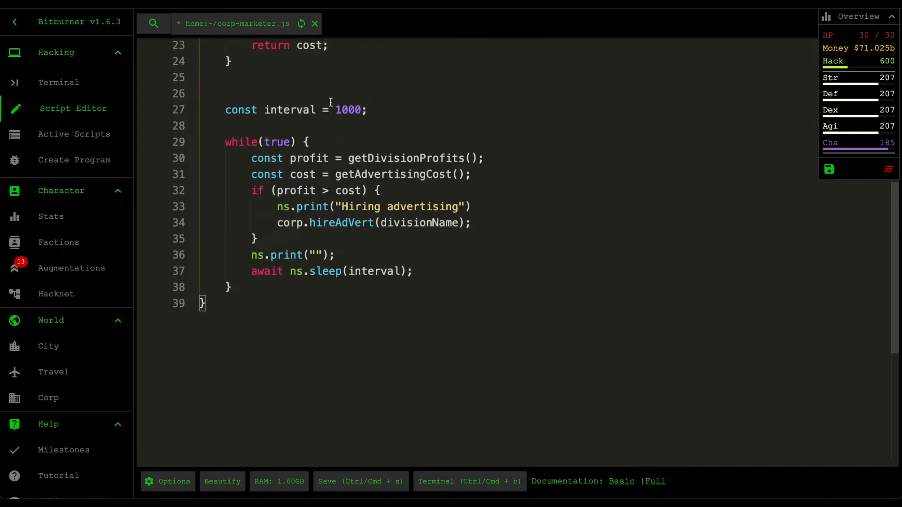
scroll(up, 3)
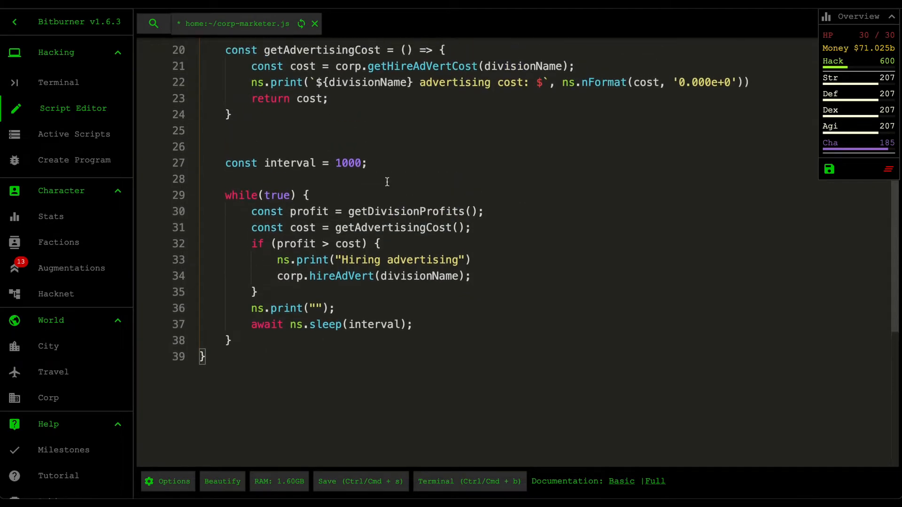
click(419, 212)
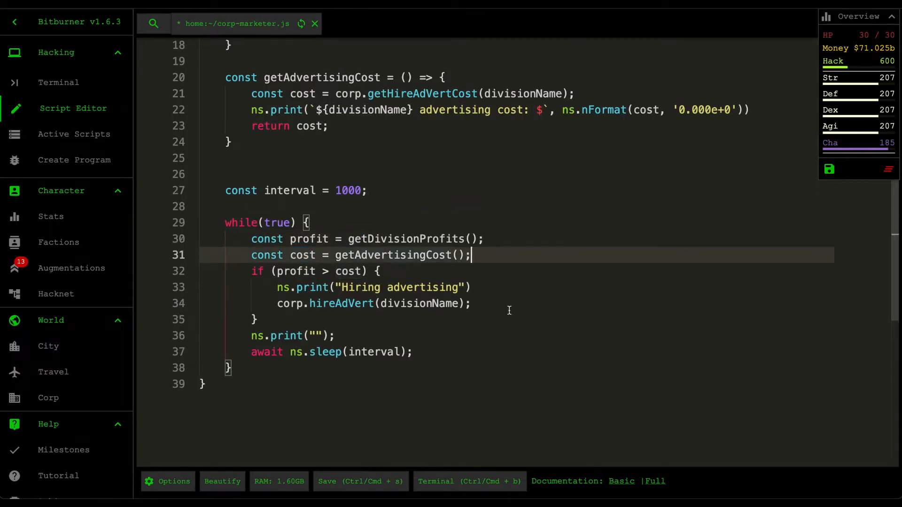
scroll(up, 3)
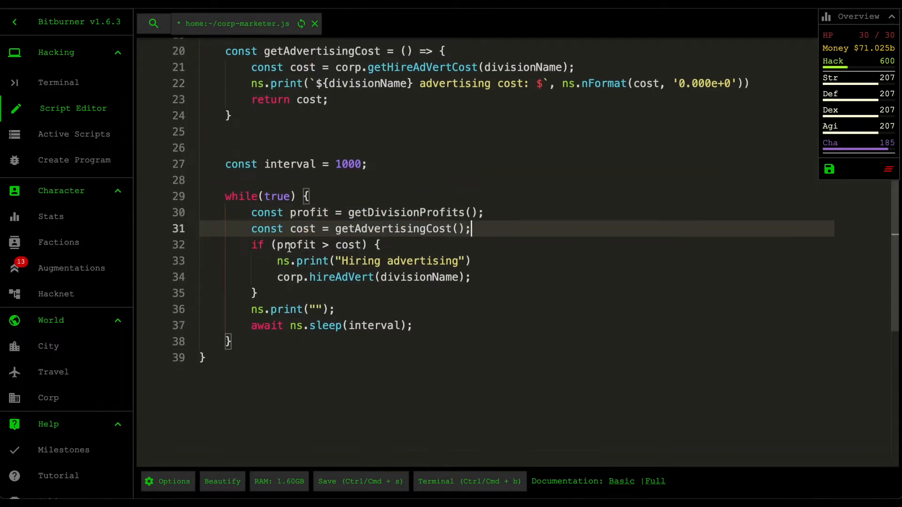
click(378, 245)
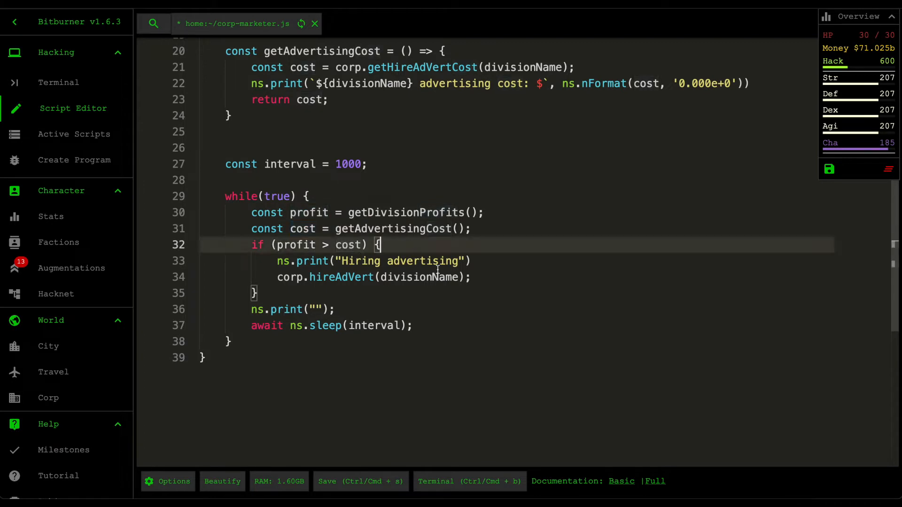
mouse_move(403, 292)
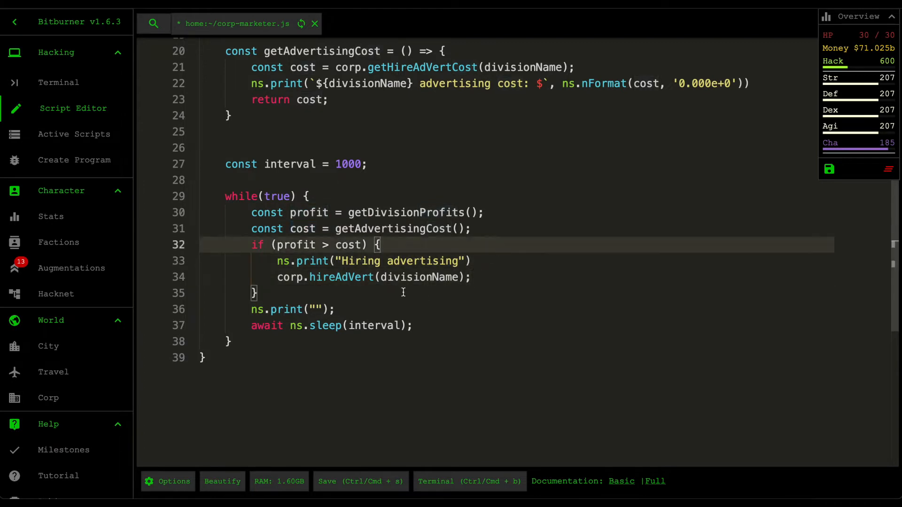
scroll(up, 3)
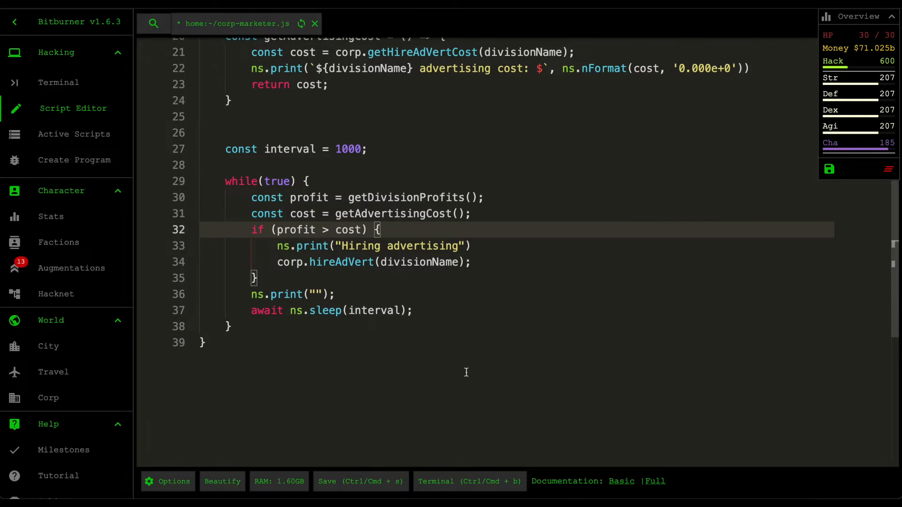
scroll(up, 3)
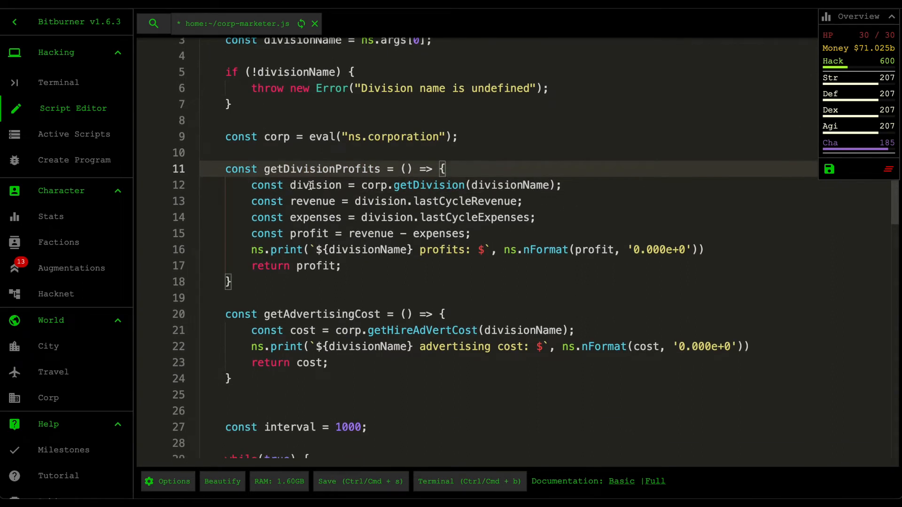
click(562, 185)
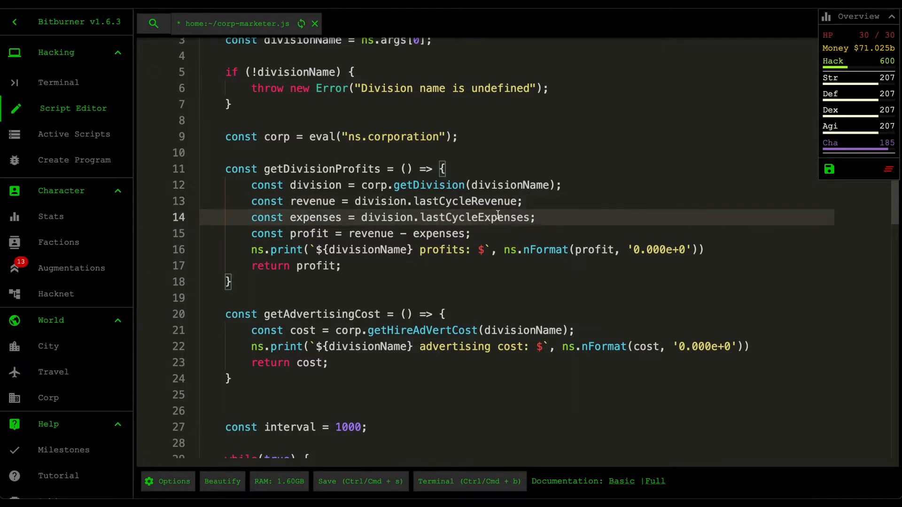
click(575, 185)
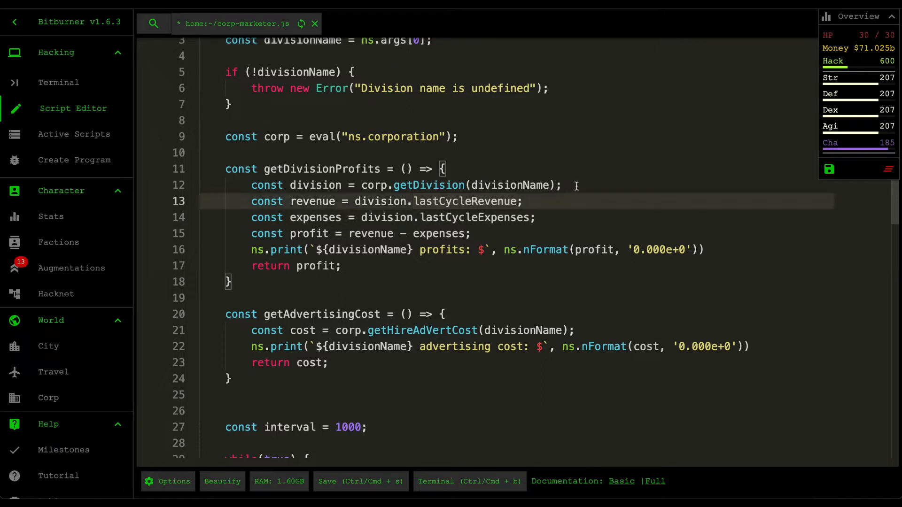
click(536, 217)
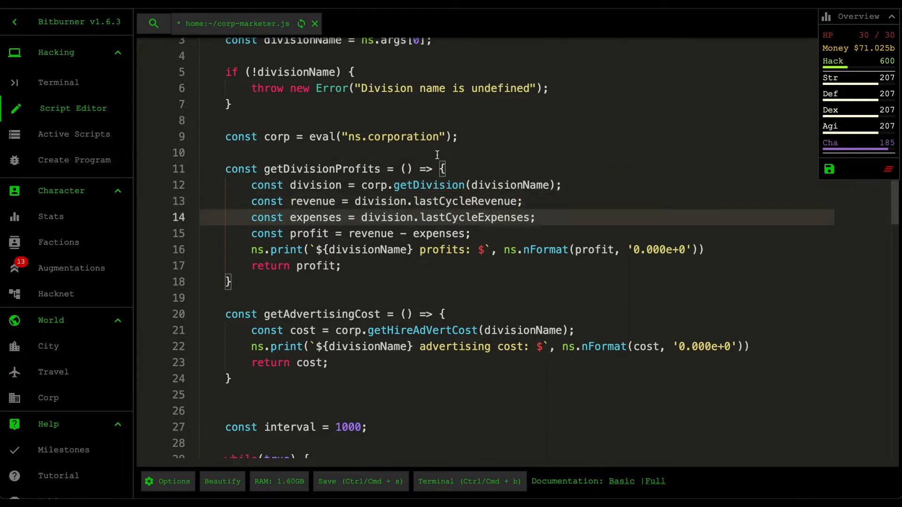
scroll(down, 3)
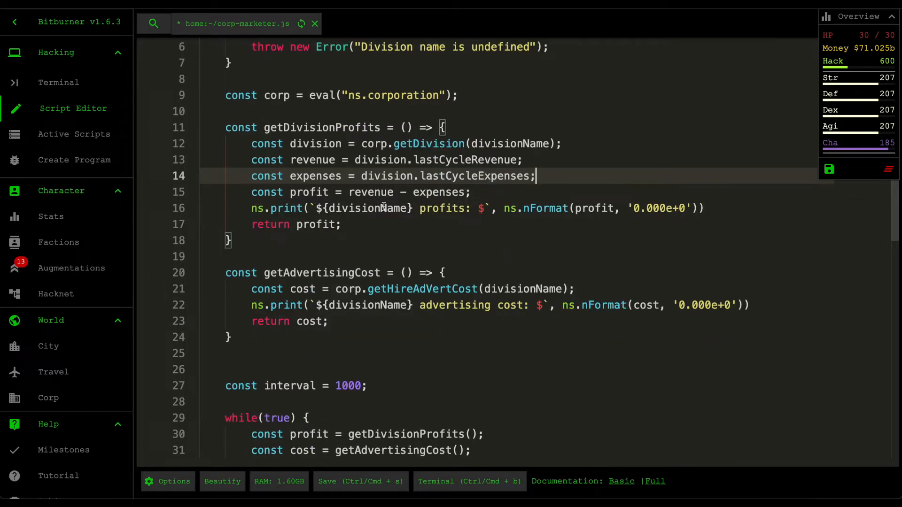
click(450, 192)
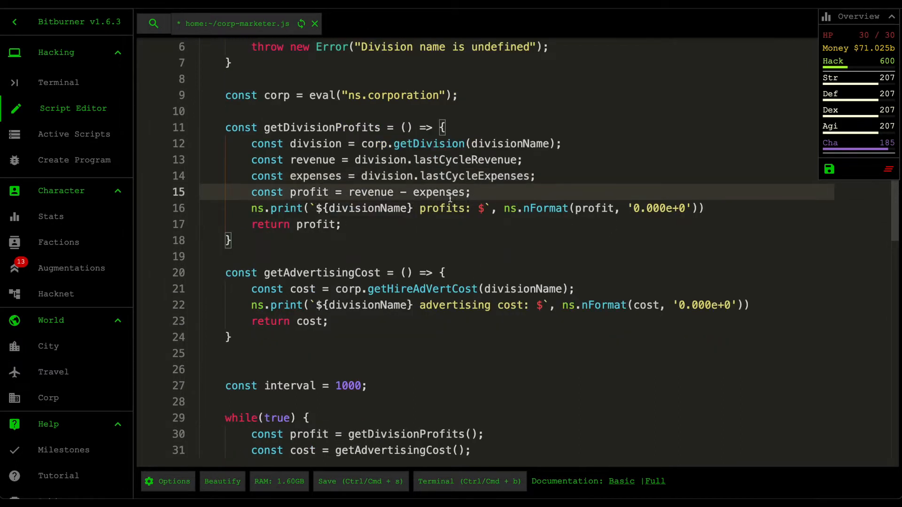
scroll(down, 3)
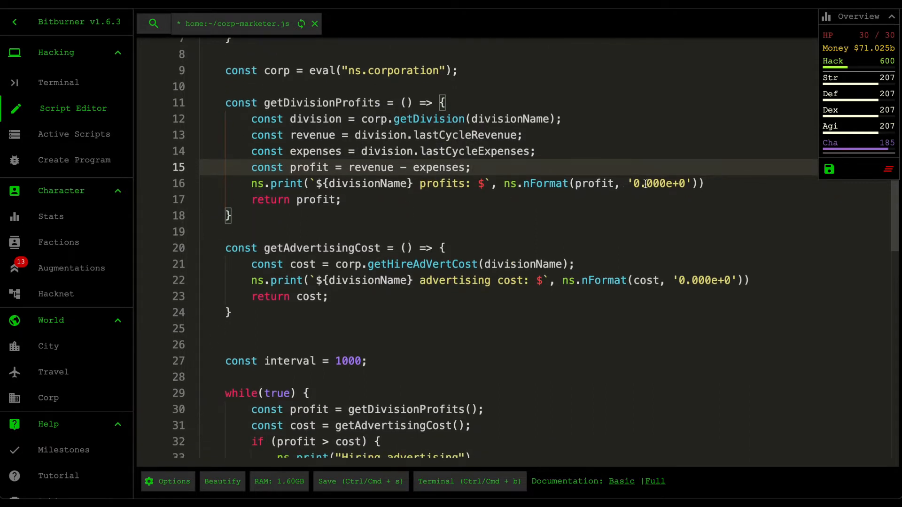
click(475, 183)
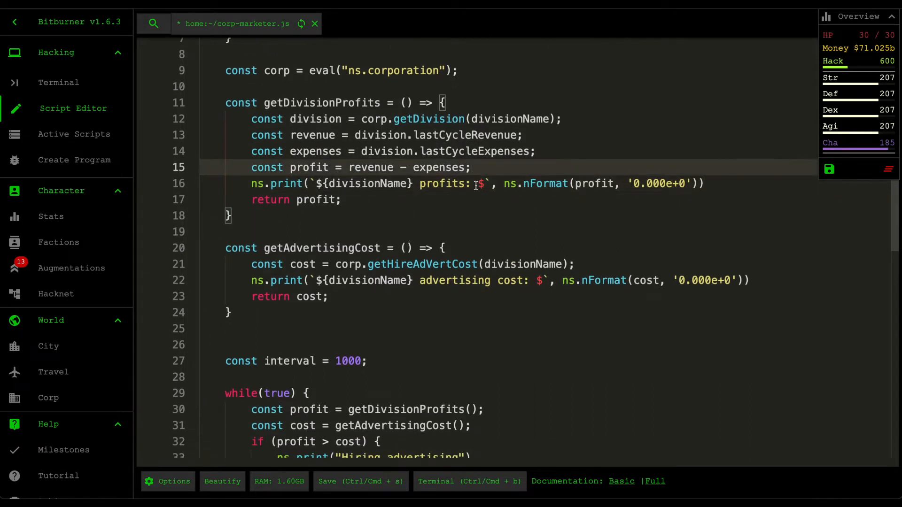
mouse_move(632, 136)
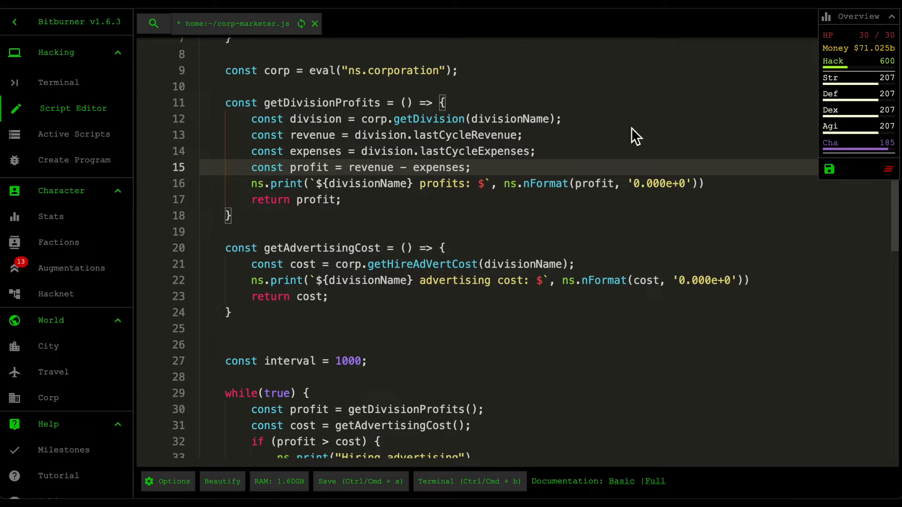
mouse_move(435, 242)
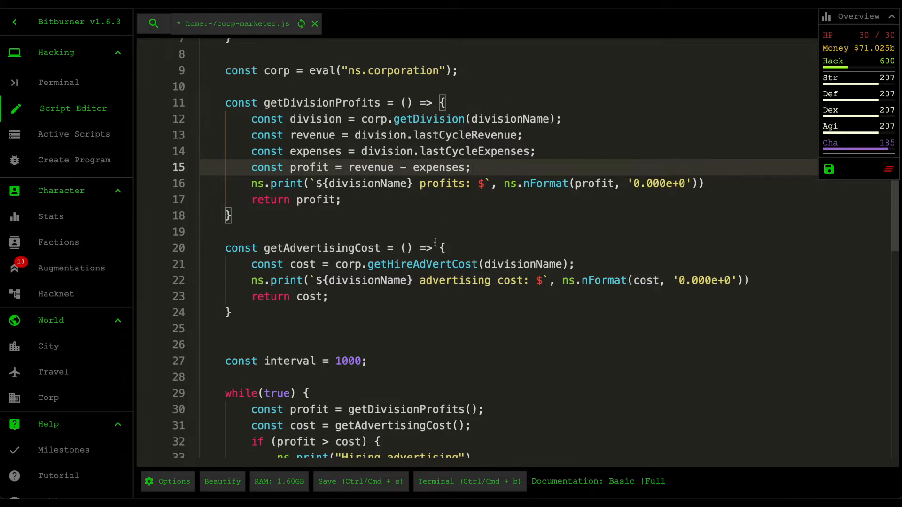
scroll(down, 3)
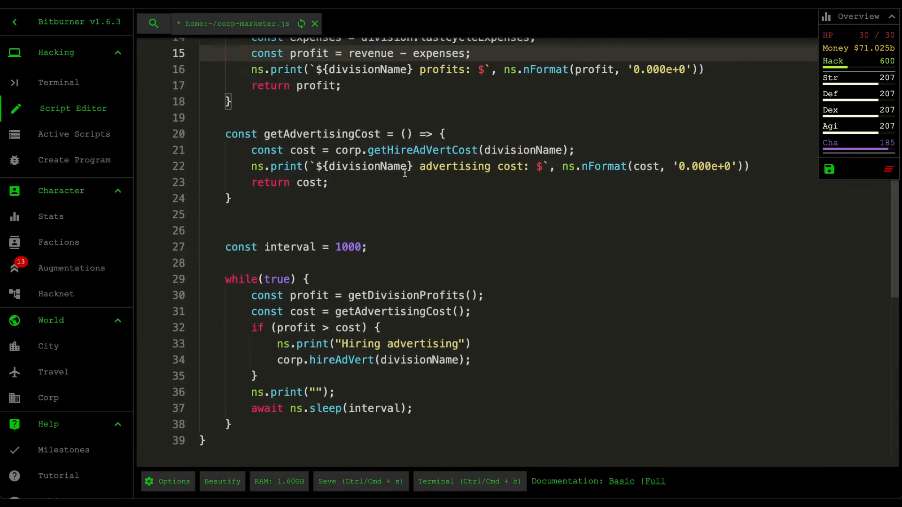
scroll(up, 3)
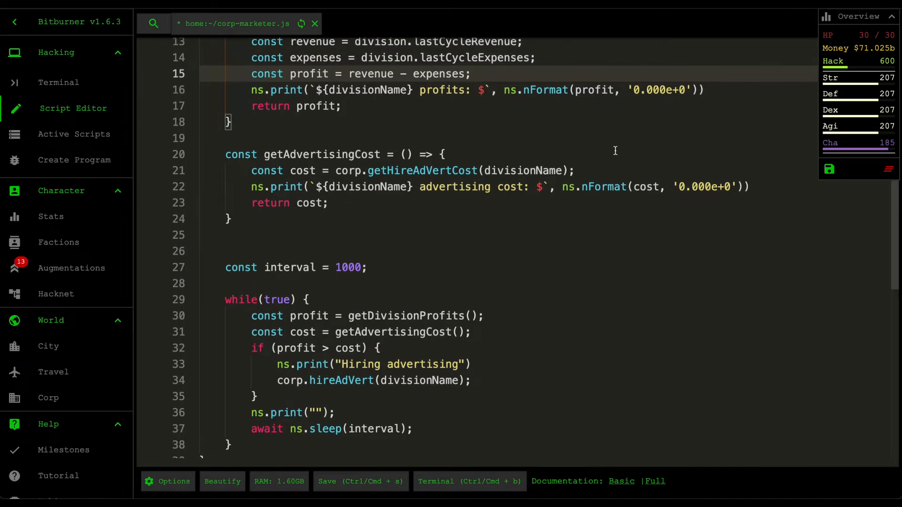
mouse_move(480, 184)
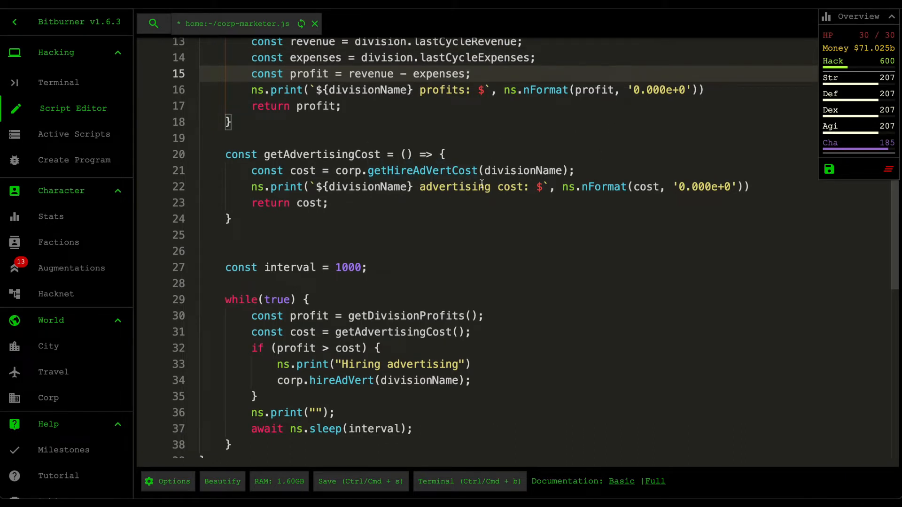
scroll(up, 3)
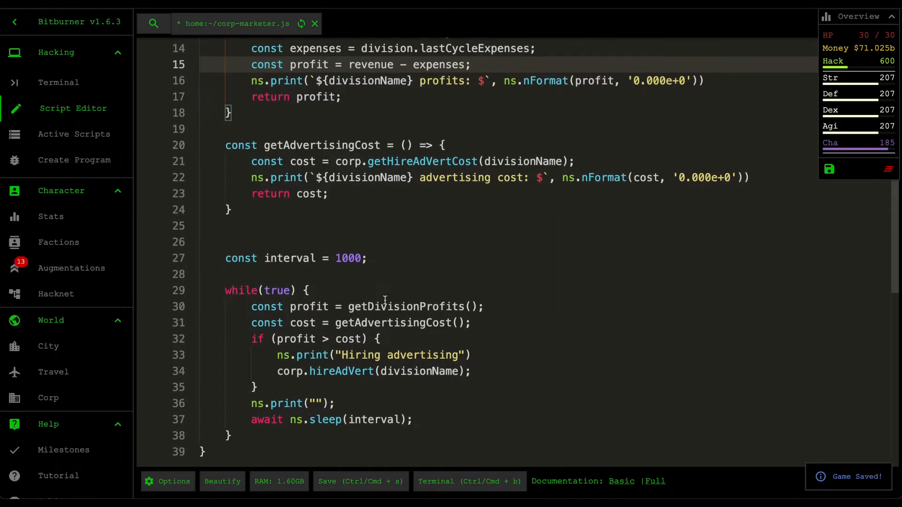
scroll(down, 3)
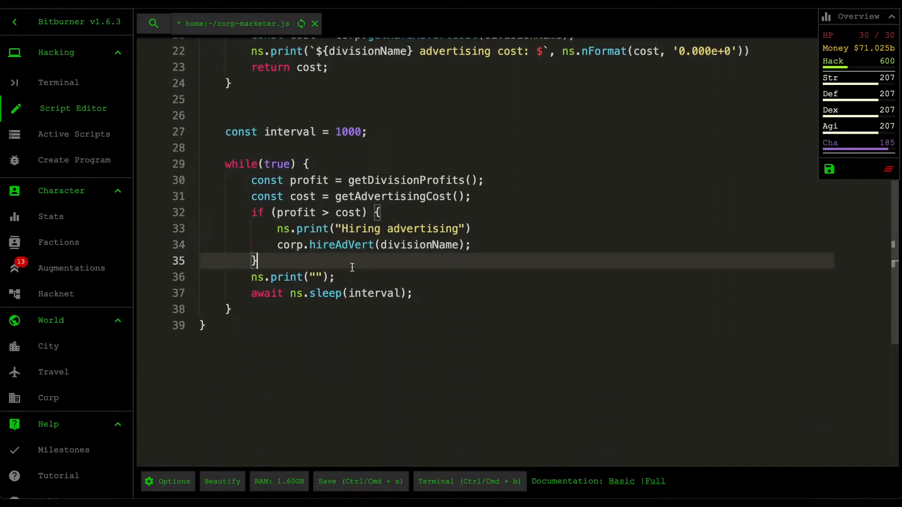
mouse_move(385, 247)
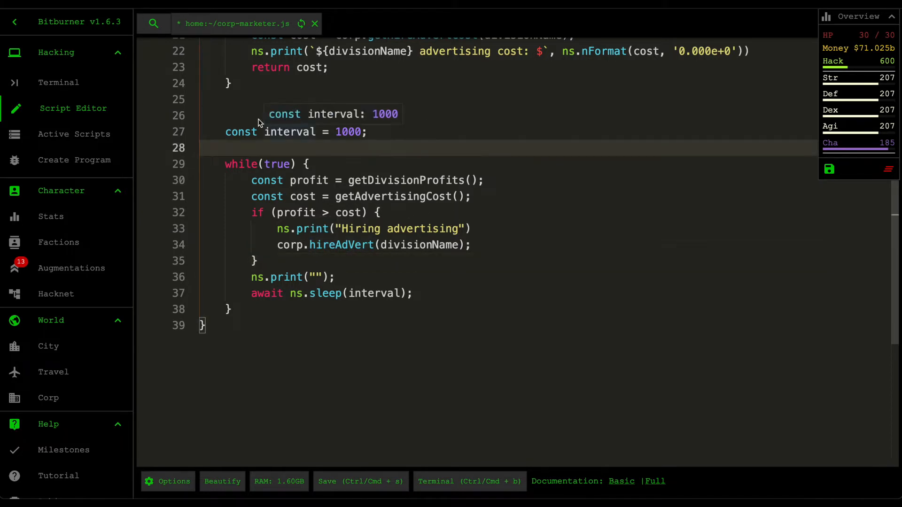
- Run 'tail corp-marketer.js "Musky"' in the Terminal to show the script's live log
click(60, 82)
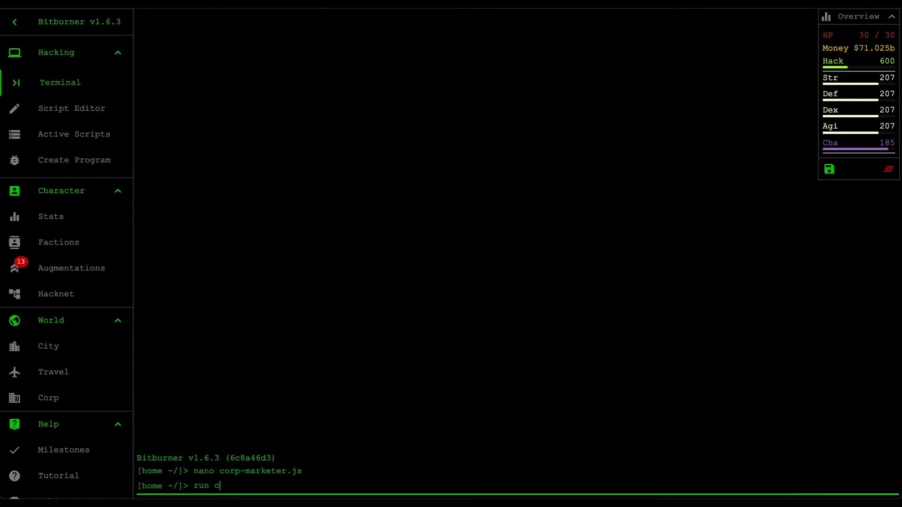
text(orp-marketer.js "m)
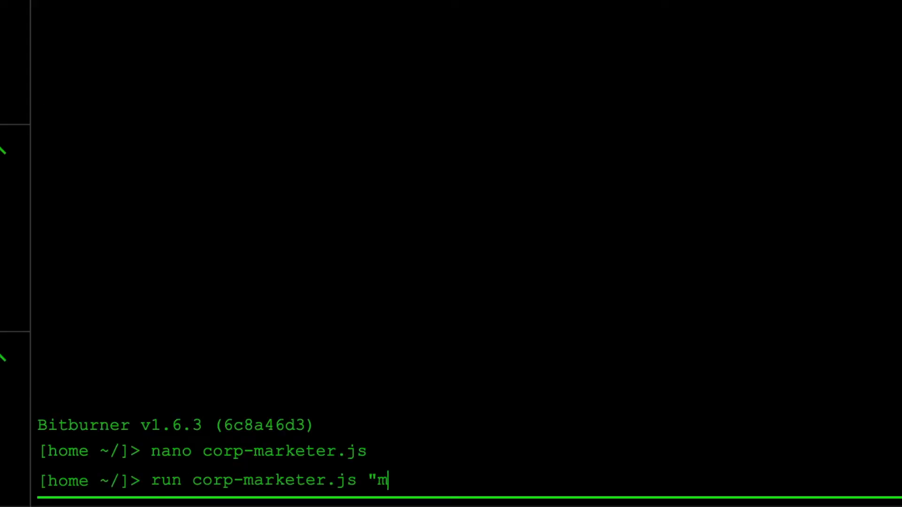
text(usky")
text(tail corp-marketer.js)
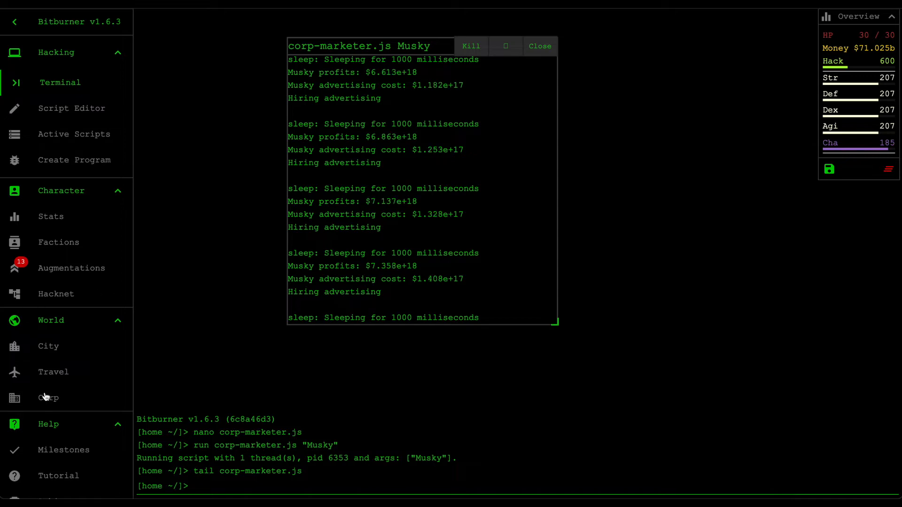
- Go to the Musky division's Sector-12 office page and close the corp-marketer.js log
click(49, 397)
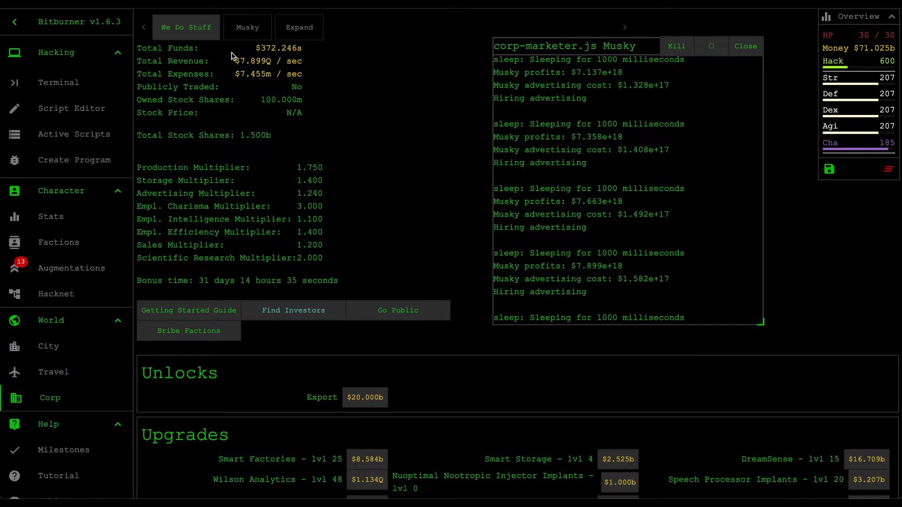
click(247, 27)
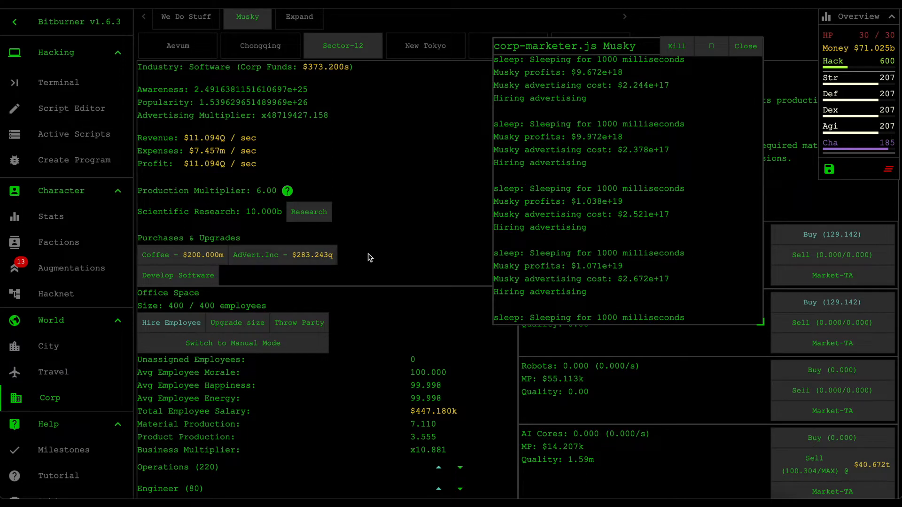
mouse_move(281, 149)
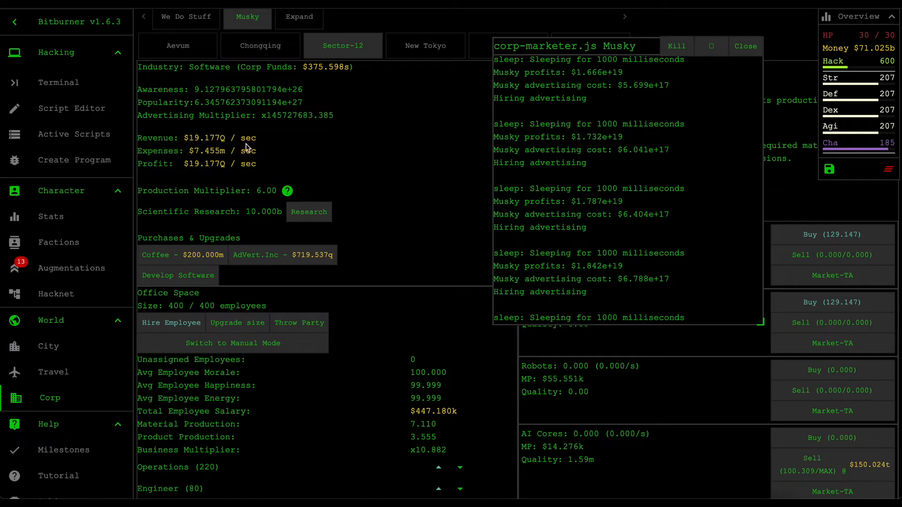
click(746, 46)
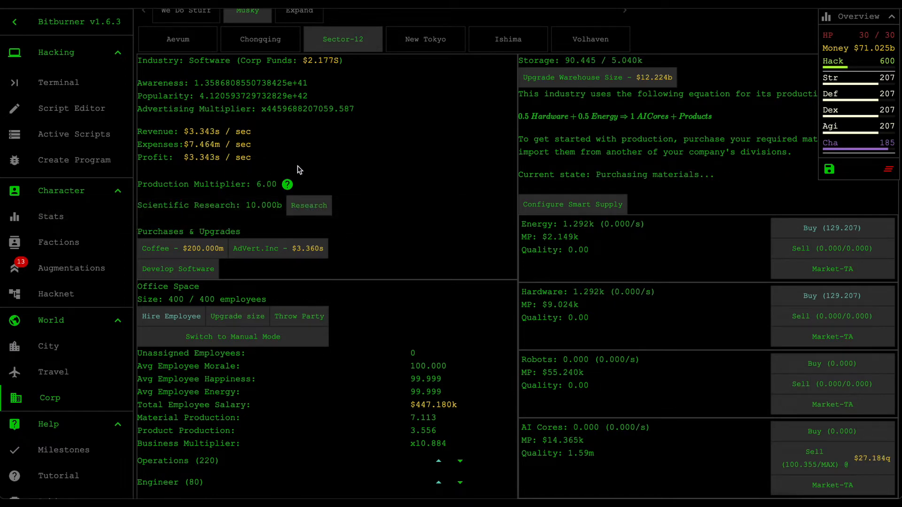
- Look through Musky's product listings, then bring corp-marketer.js back into the Script Editor
scroll(down, 3)
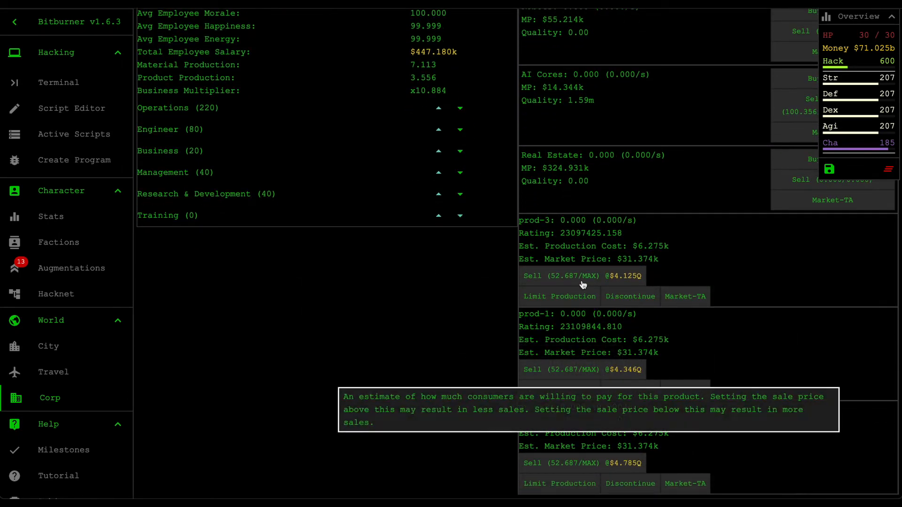
mouse_move(576, 223)
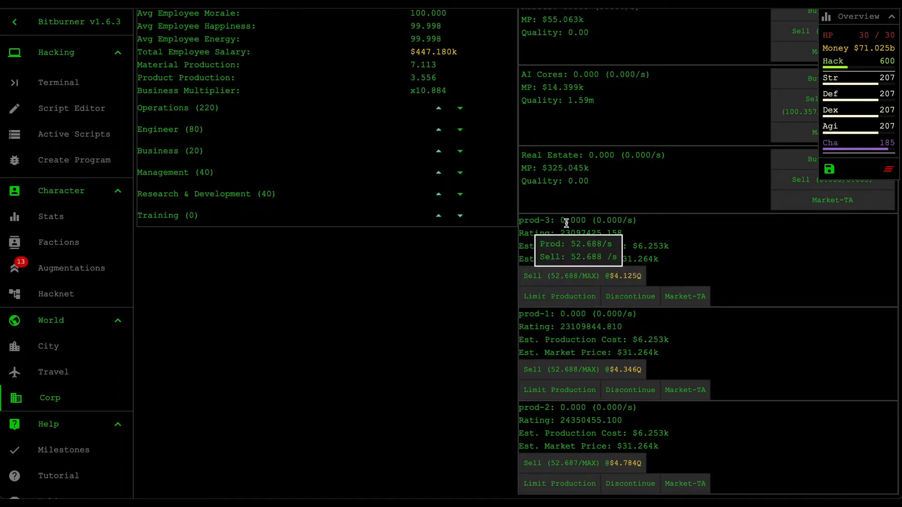
mouse_move(537, 373)
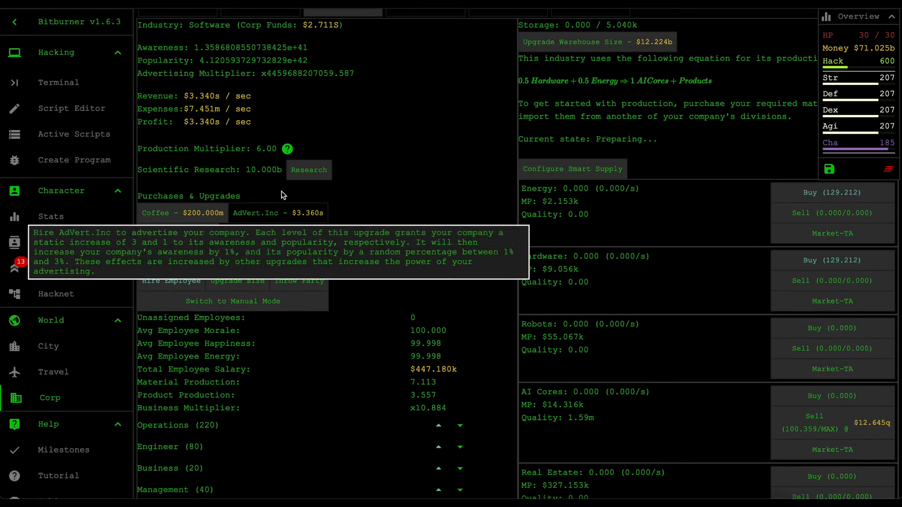
mouse_move(314, 203)
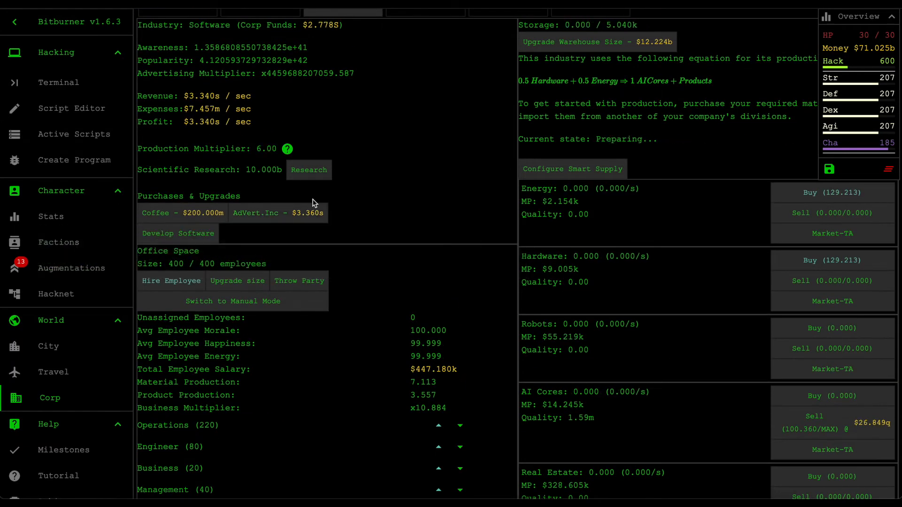
scroll(down, 3)
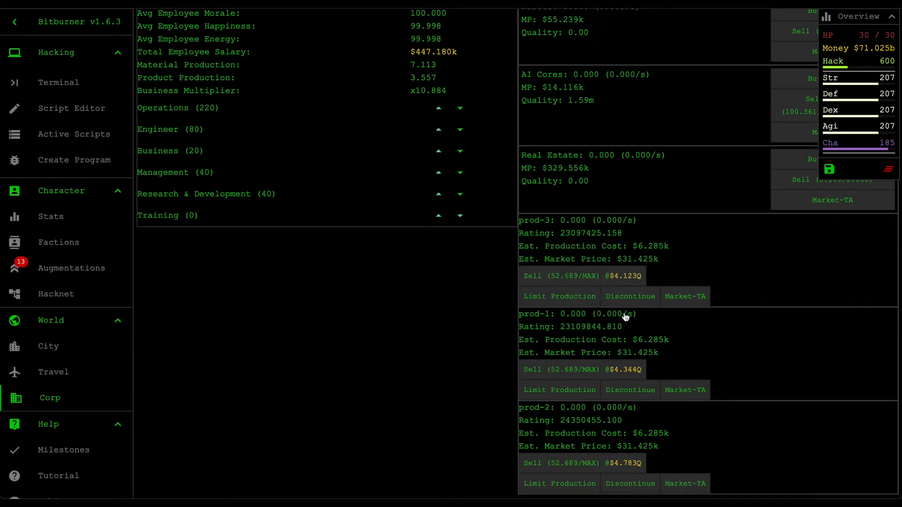
click(73, 108)
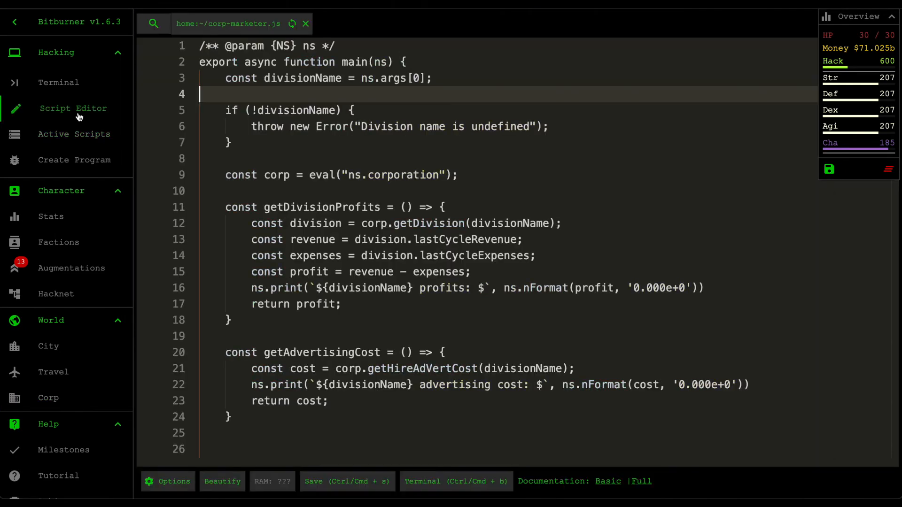
- Check Active Scripts for corp-marketer.js on Musky, then return to the corporation overview
click(73, 134)
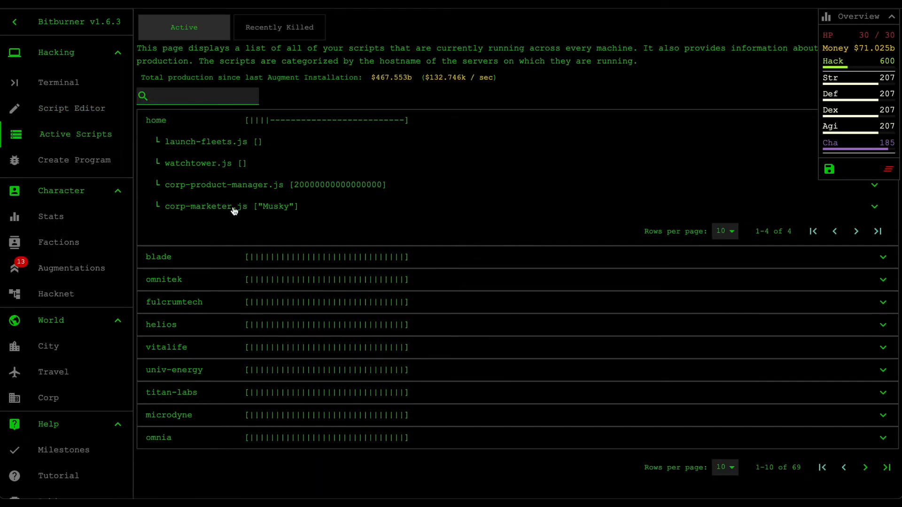
mouse_move(374, 195)
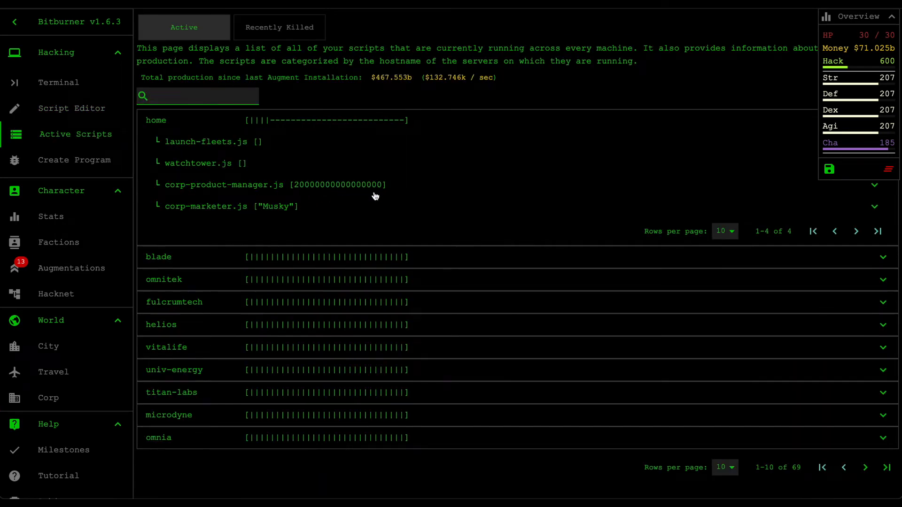
mouse_move(238, 136)
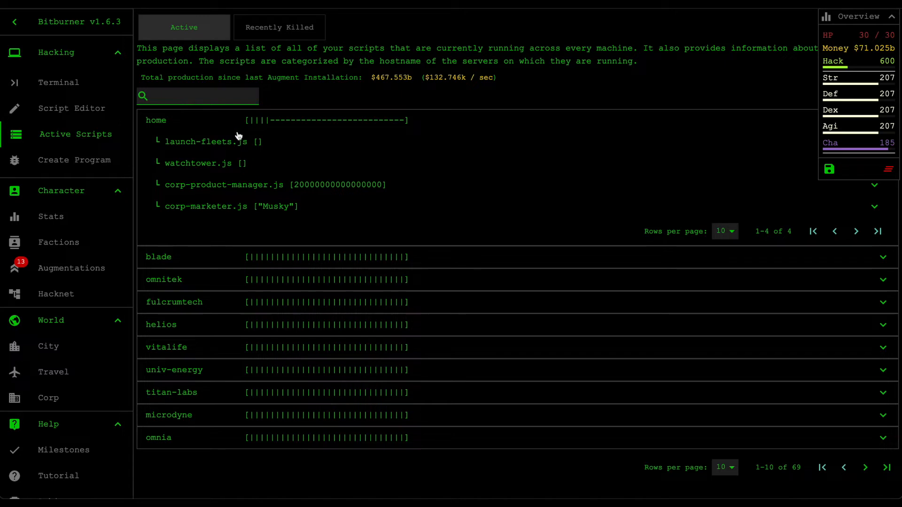
mouse_move(78, 118)
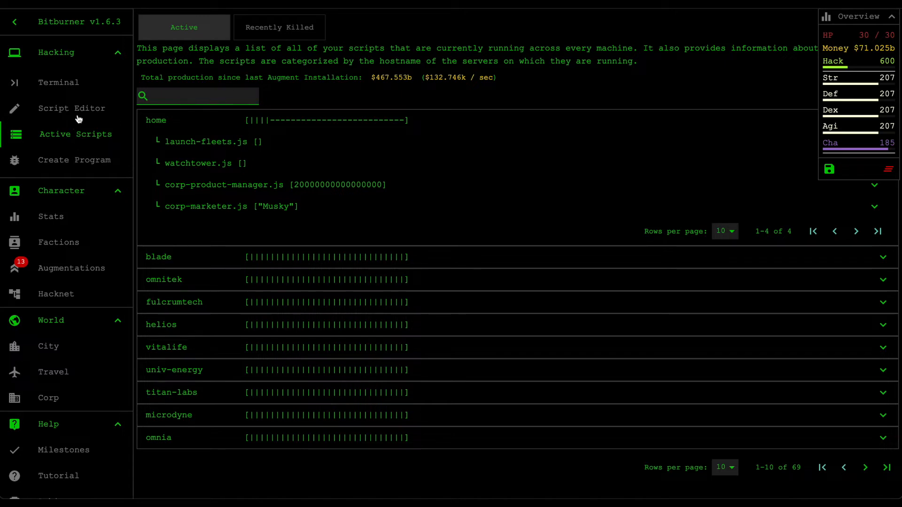
mouse_move(66, 223)
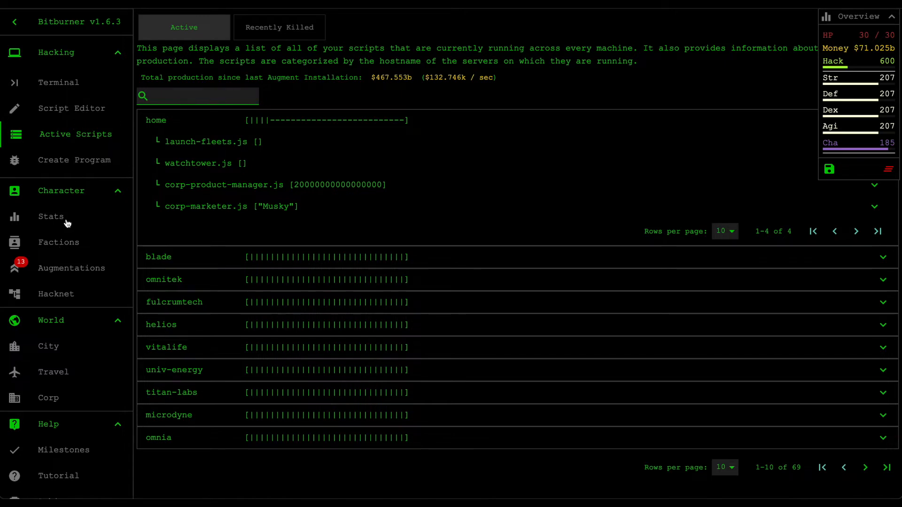
click(49, 398)
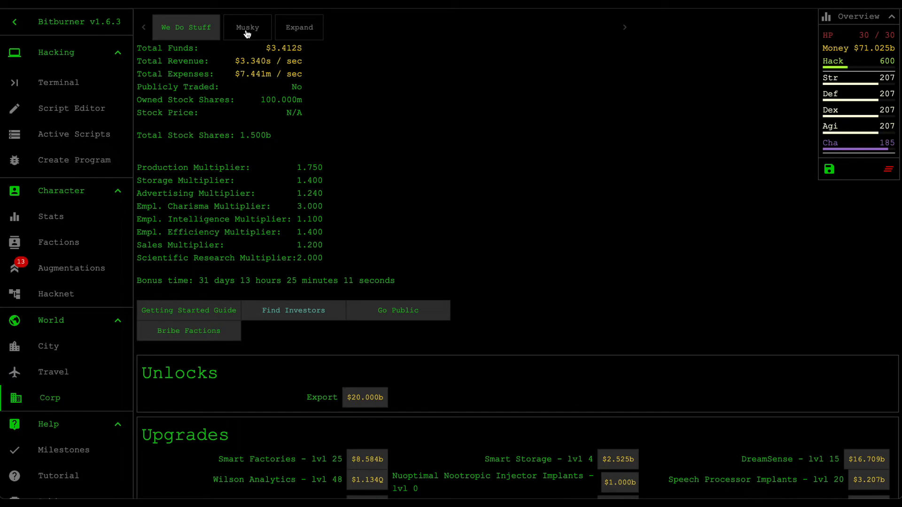
- Browse the Musky division and new-division pages, then return to the We Do Stuff overview
click(247, 27)
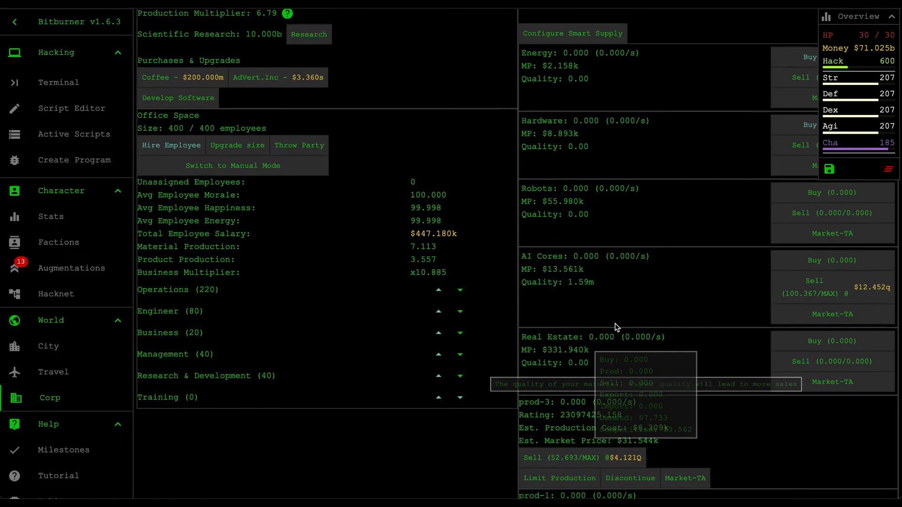
scroll(up, 3)
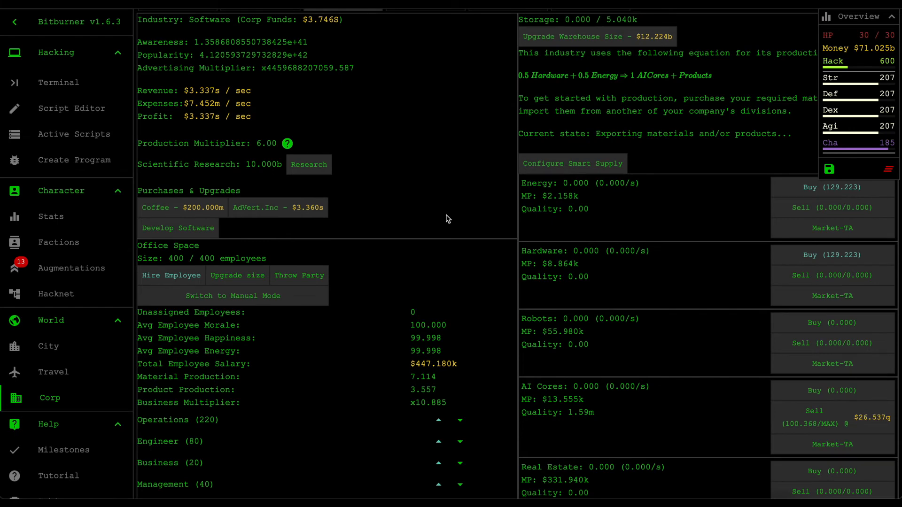
scroll(down, 3)
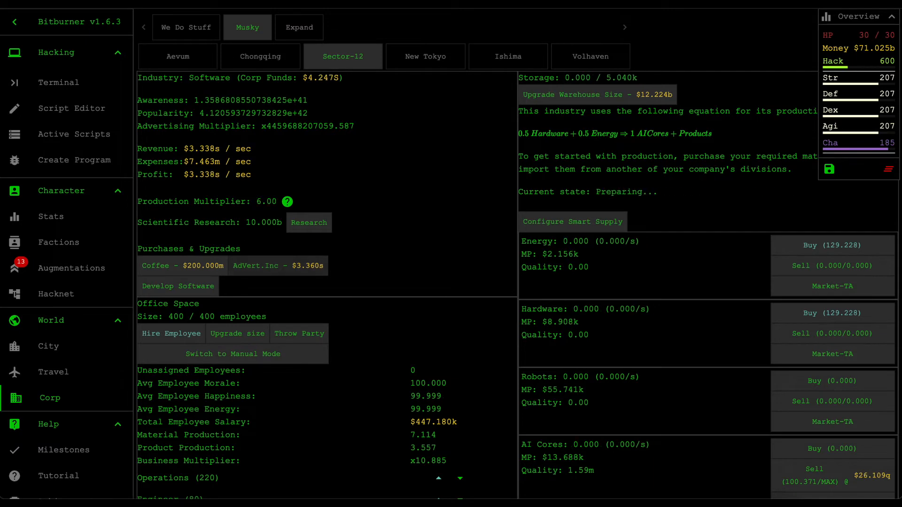
click(299, 28)
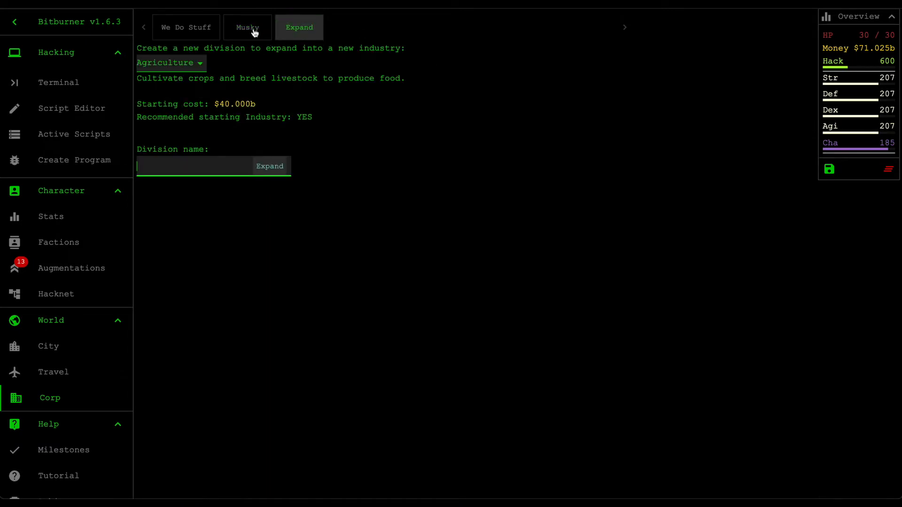
click(247, 28)
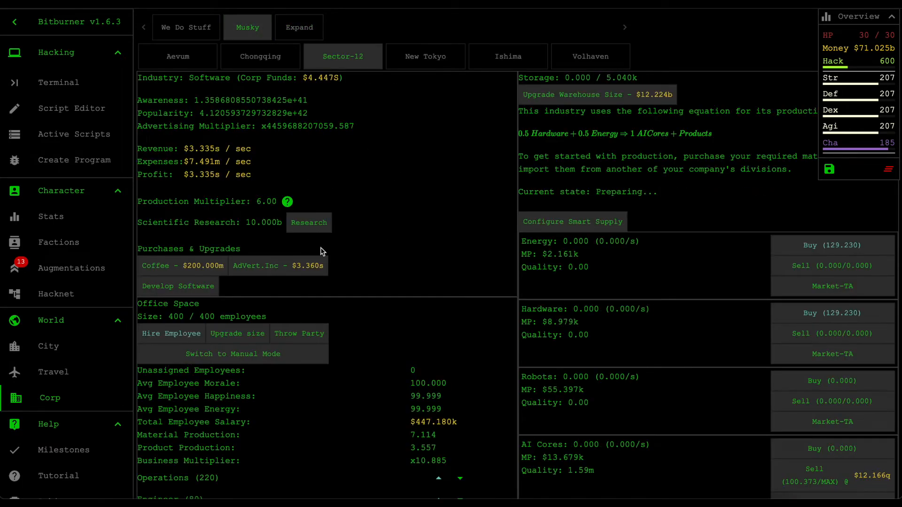
click(185, 27)
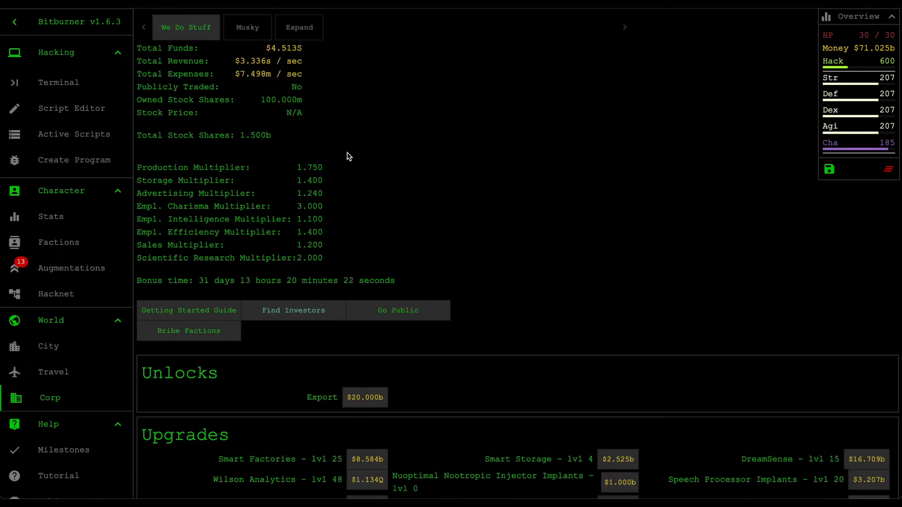
mouse_move(308, 236)
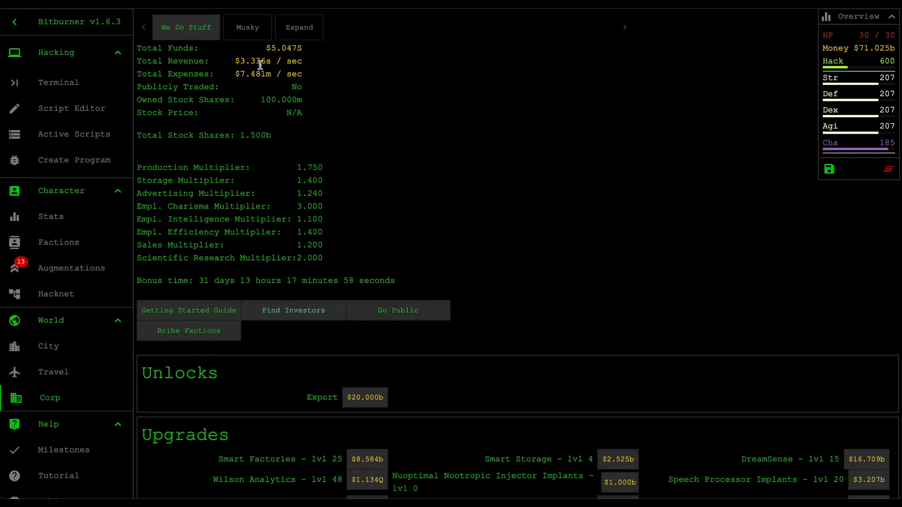
- Settle on the corporation overview and collapse the character stats panel
click(247, 27)
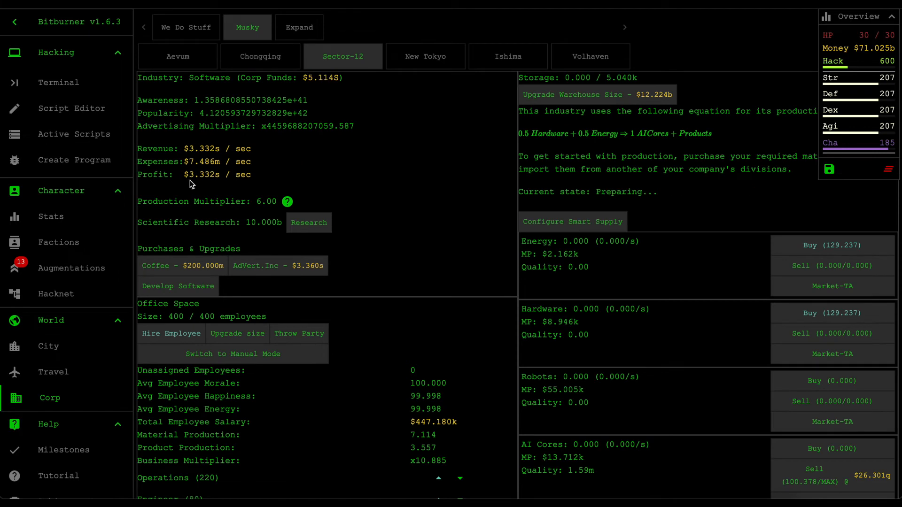
click(185, 28)
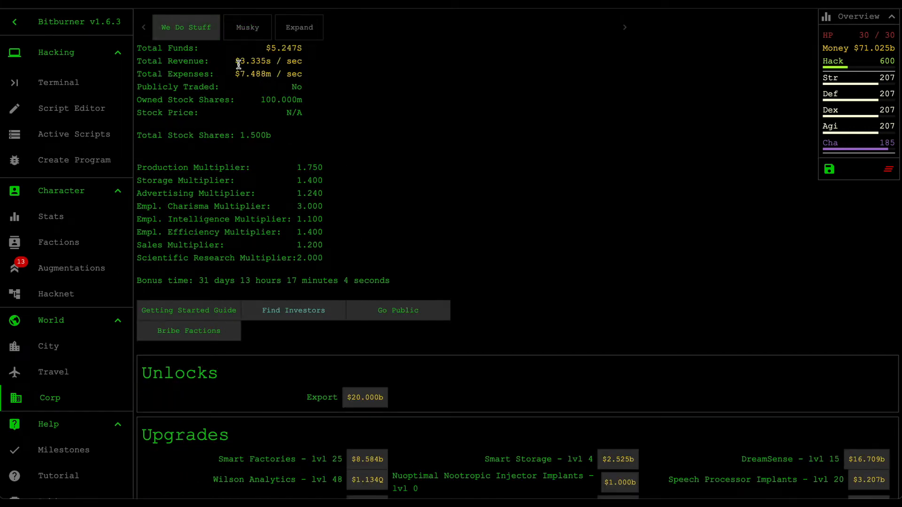
mouse_move(486, 207)
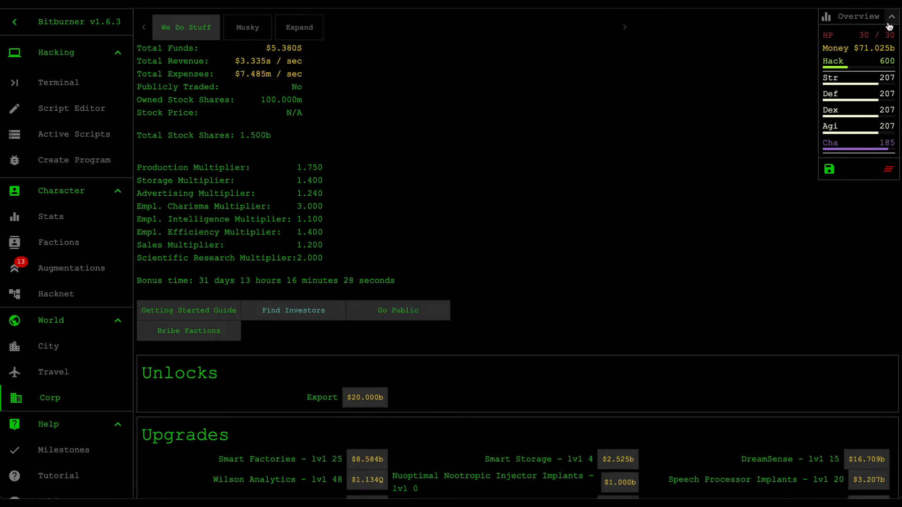
click(889, 16)
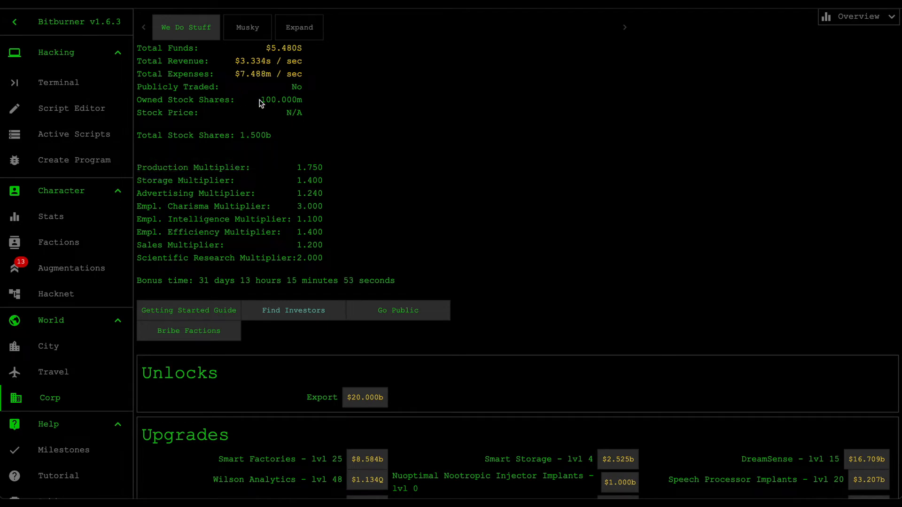
mouse_move(369, 167)
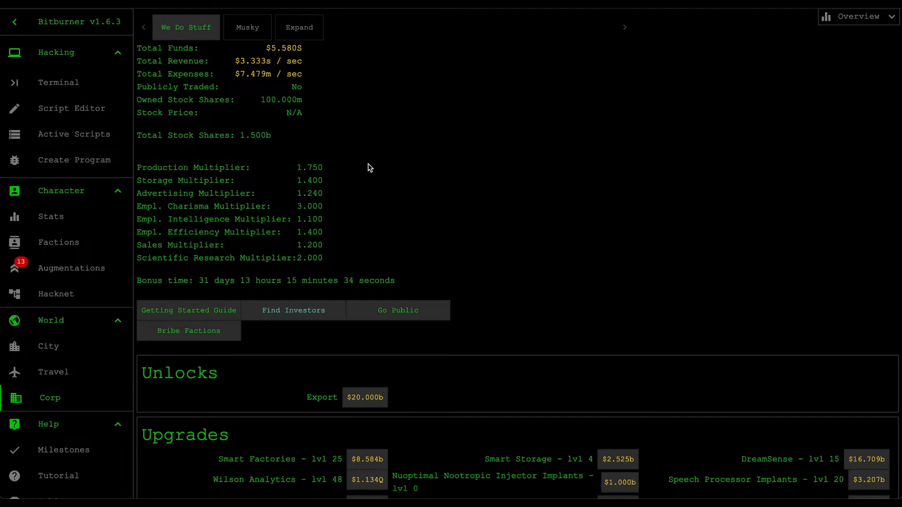
mouse_move(339, 190)
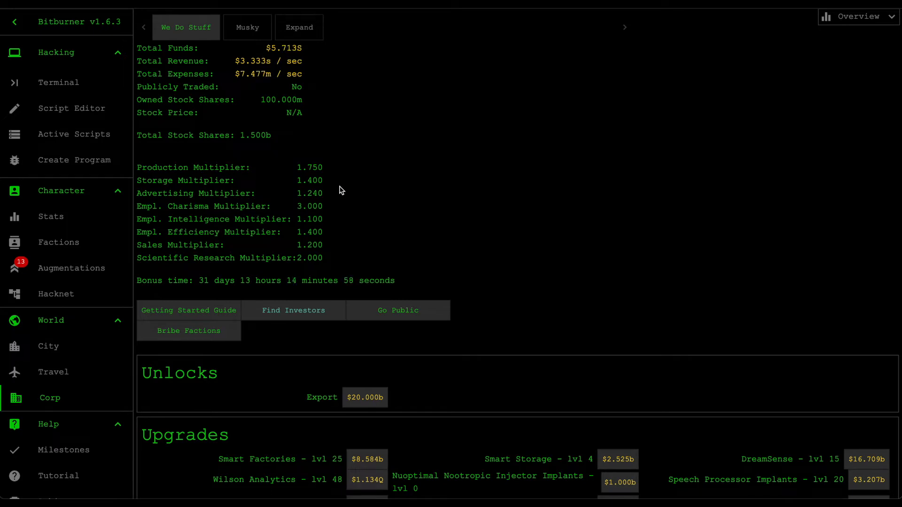
mouse_move(69, 86)
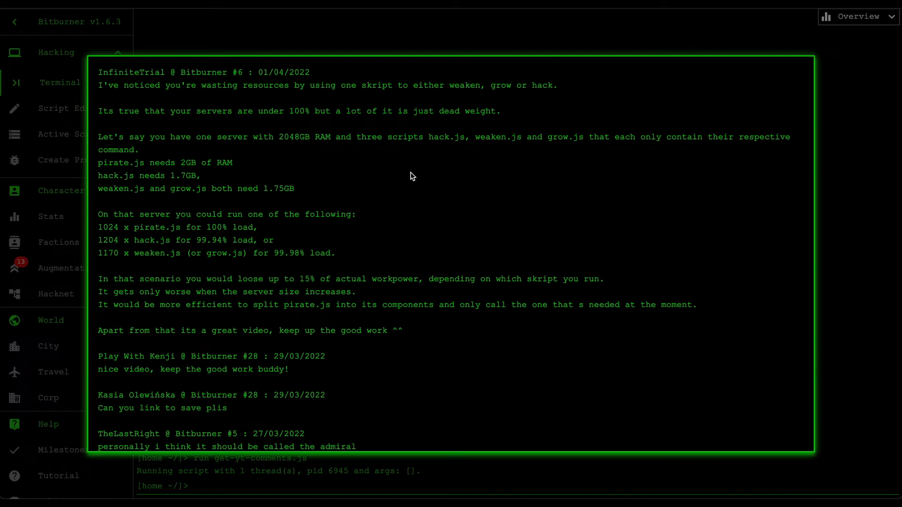
mouse_move(404, 191)
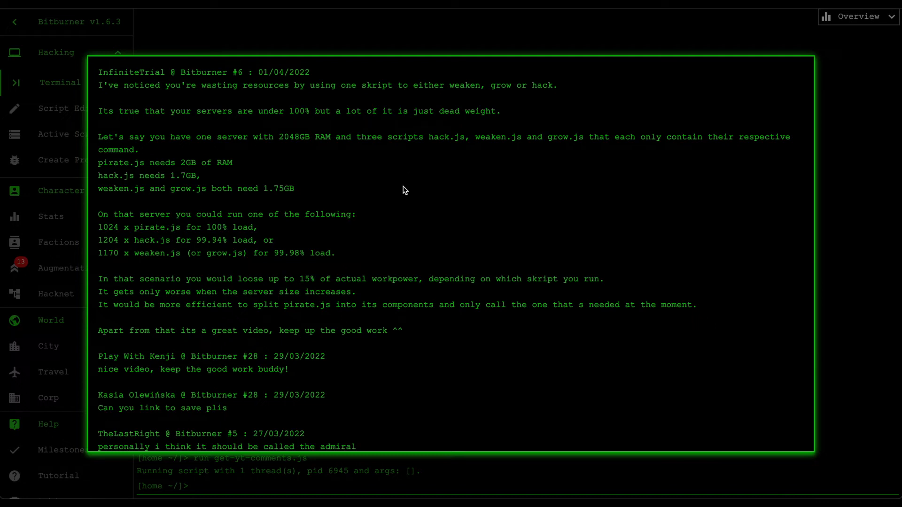
mouse_move(406, 220)
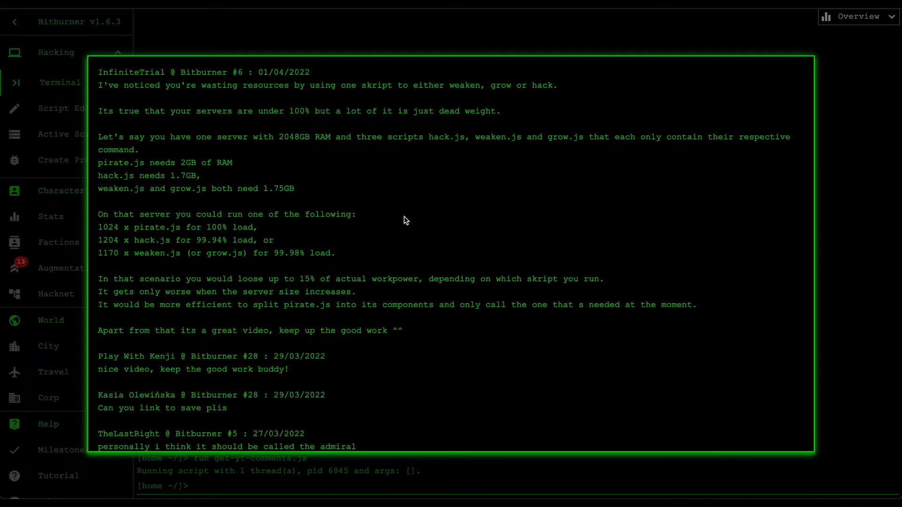
mouse_move(385, 200)
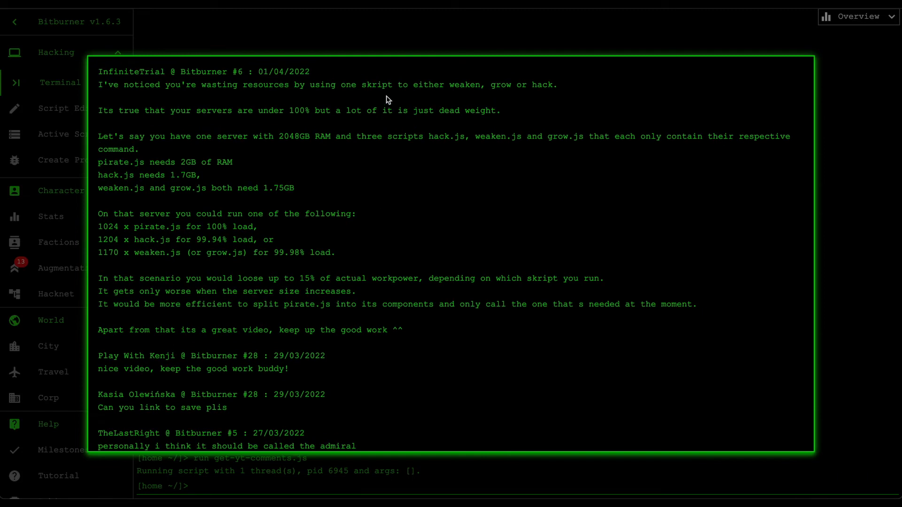
mouse_move(363, 239)
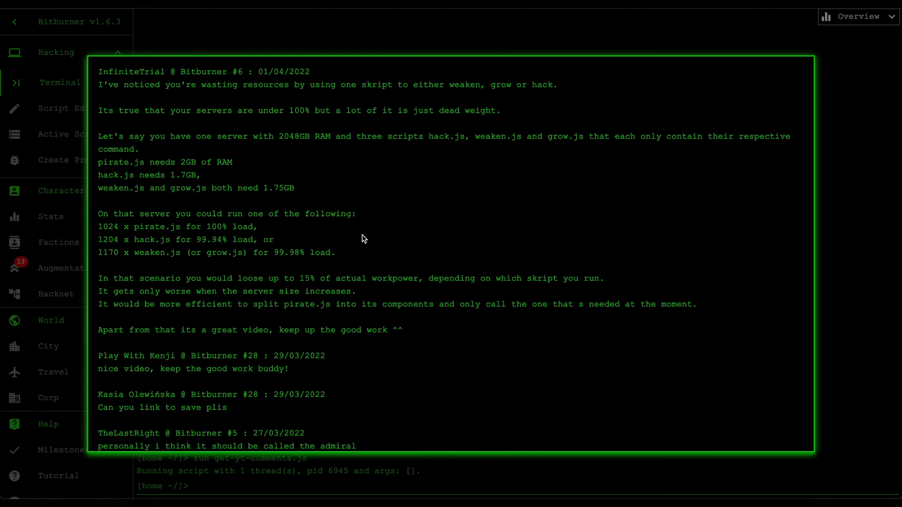
- Scroll the log popup back up to the top of InfiniteTrial's comment, clearing text selections
double_click(130, 71)
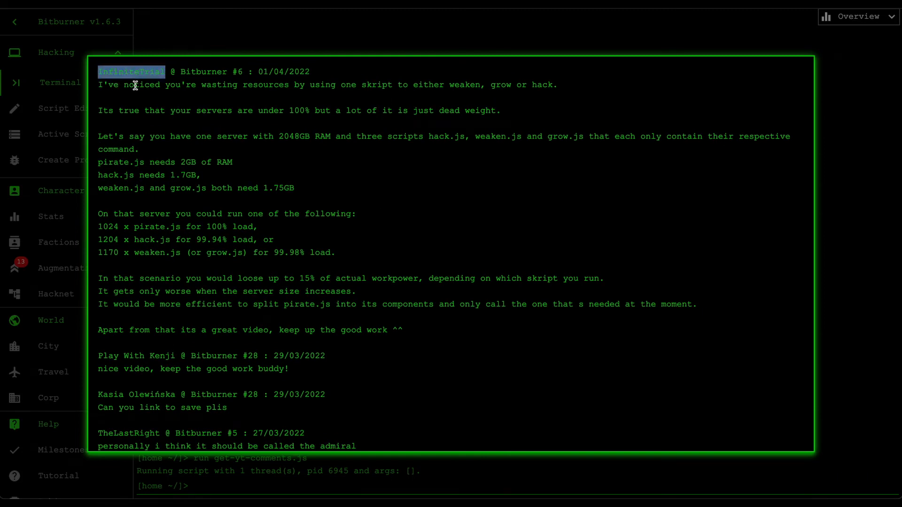
click(256, 128)
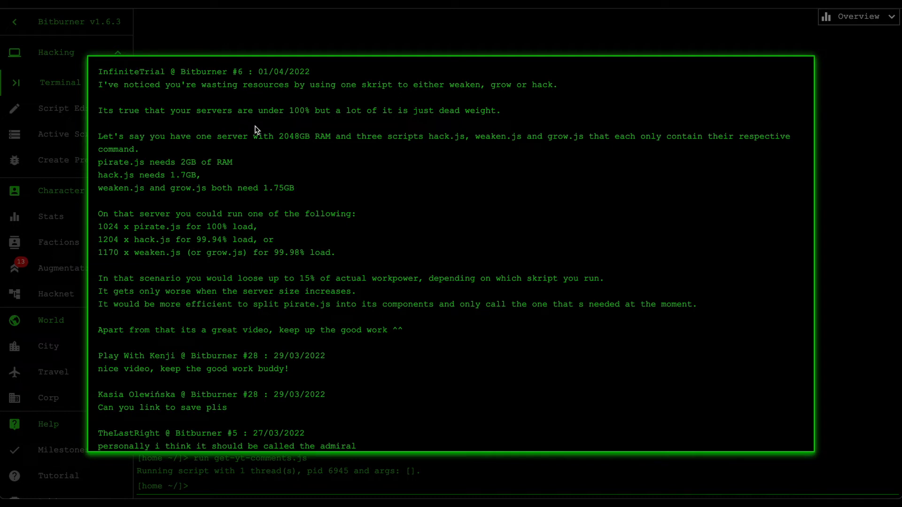
mouse_move(236, 94)
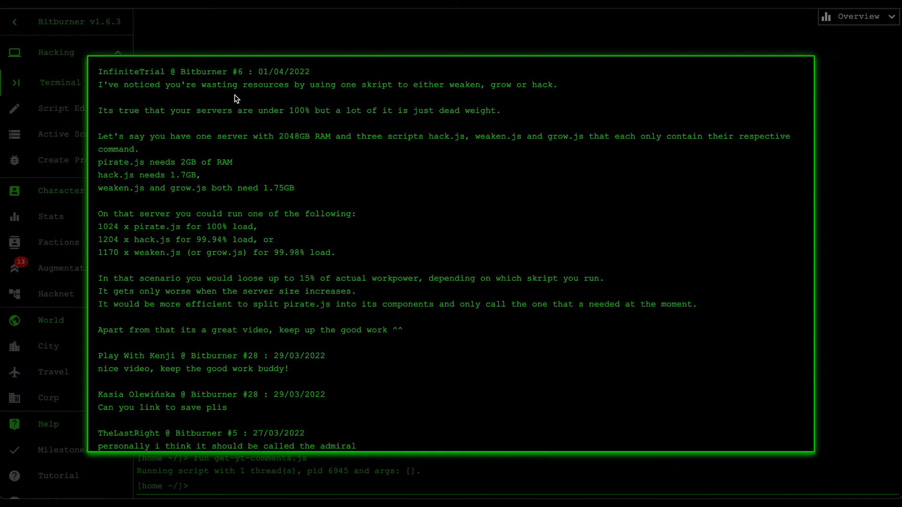
mouse_move(358, 108)
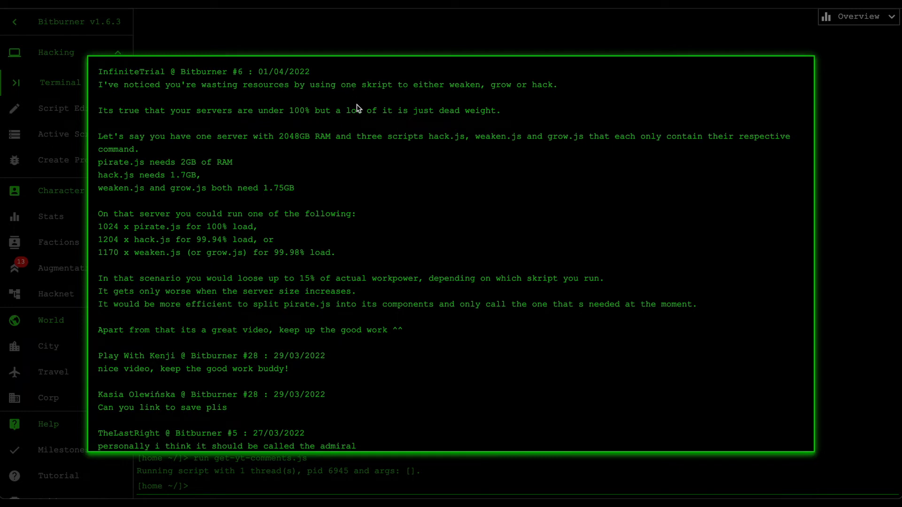
mouse_move(312, 128)
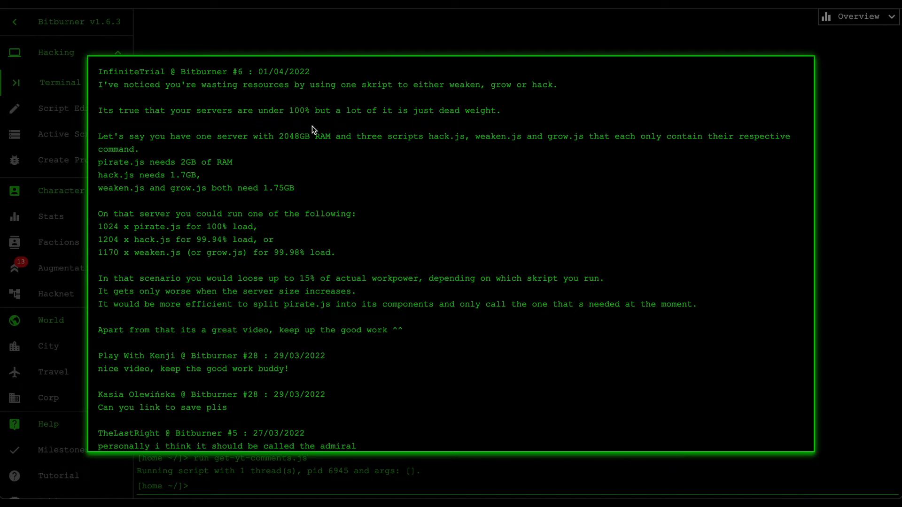
mouse_move(231, 127)
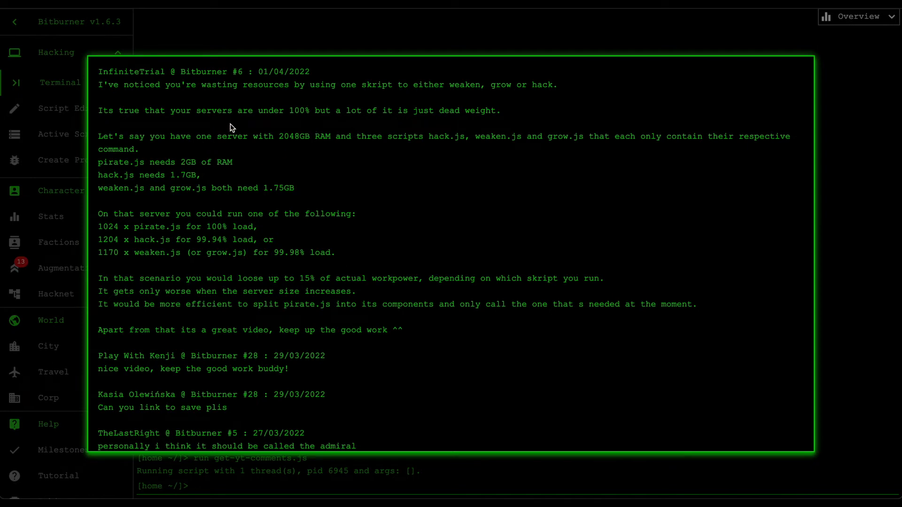
mouse_move(339, 143)
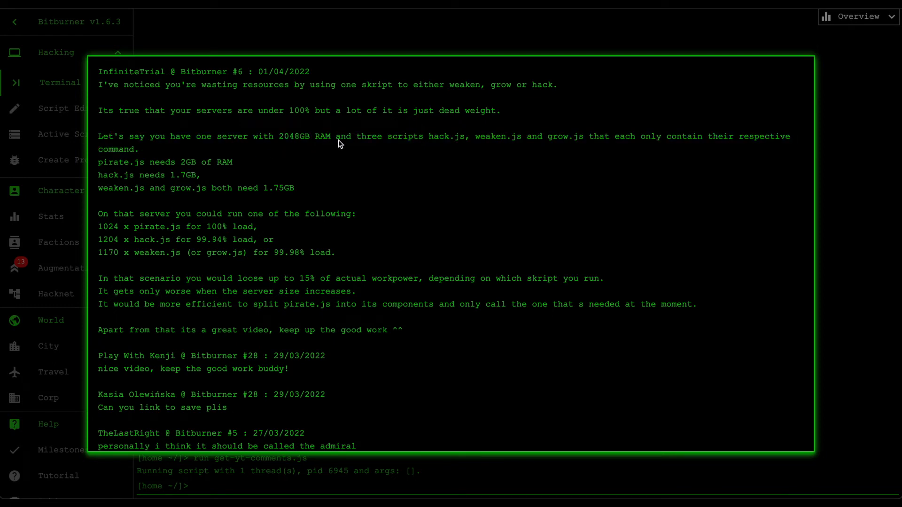
mouse_move(396, 140)
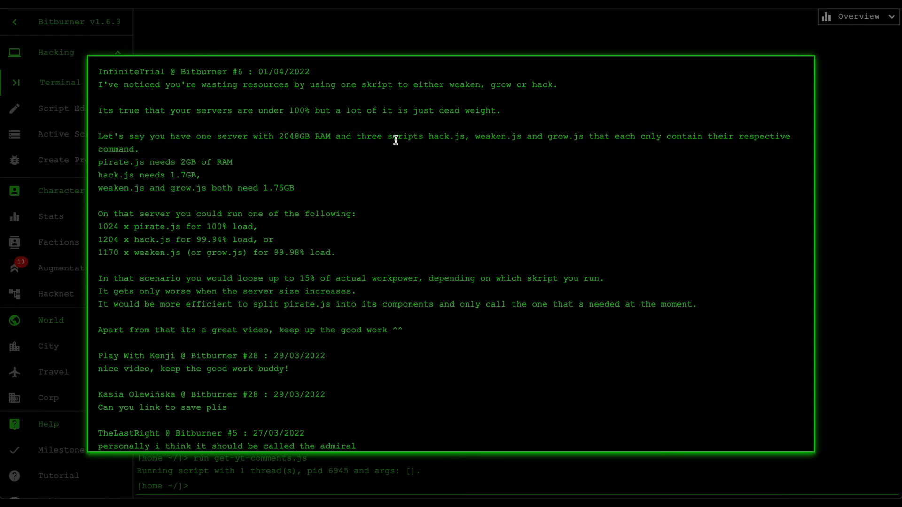
mouse_move(631, 156)
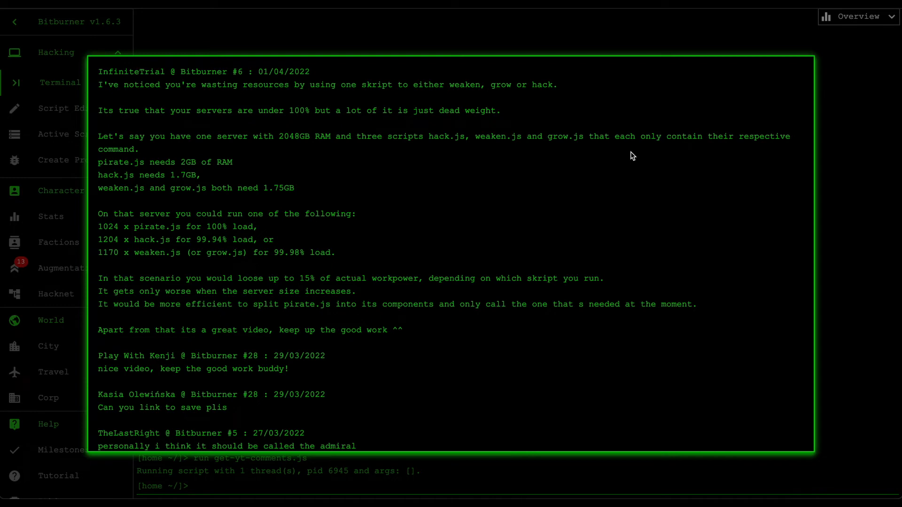
mouse_move(140, 175)
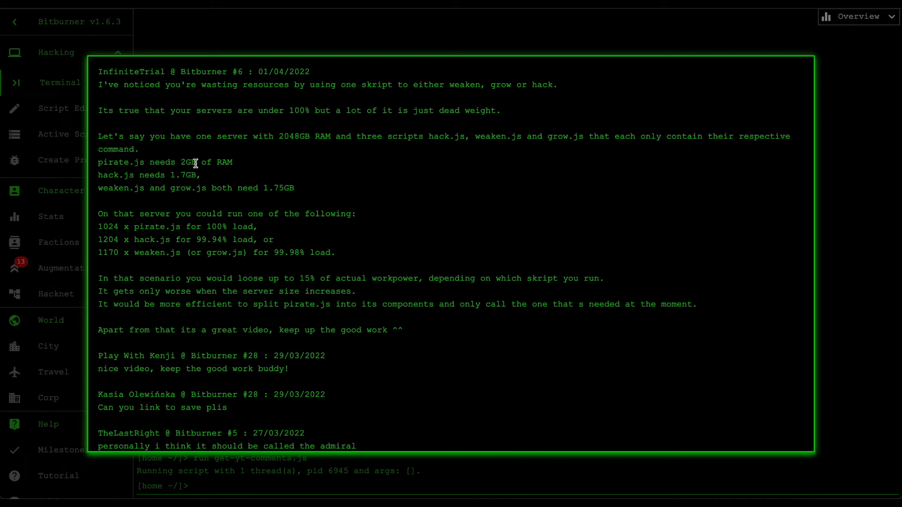
mouse_move(209, 178)
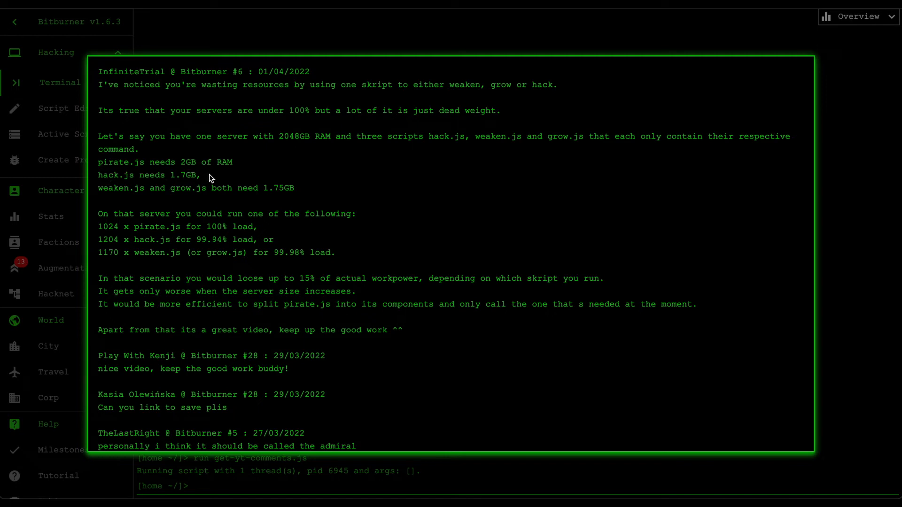
mouse_move(203, 199)
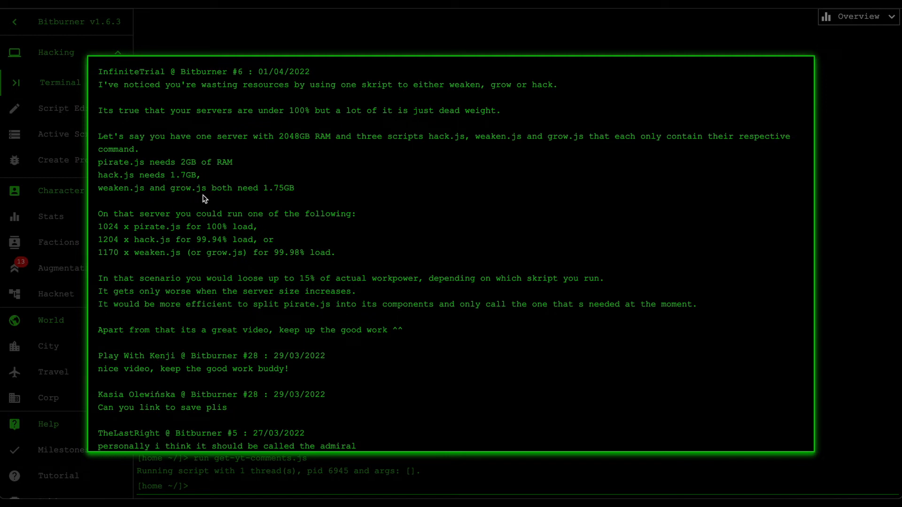
mouse_move(274, 190)
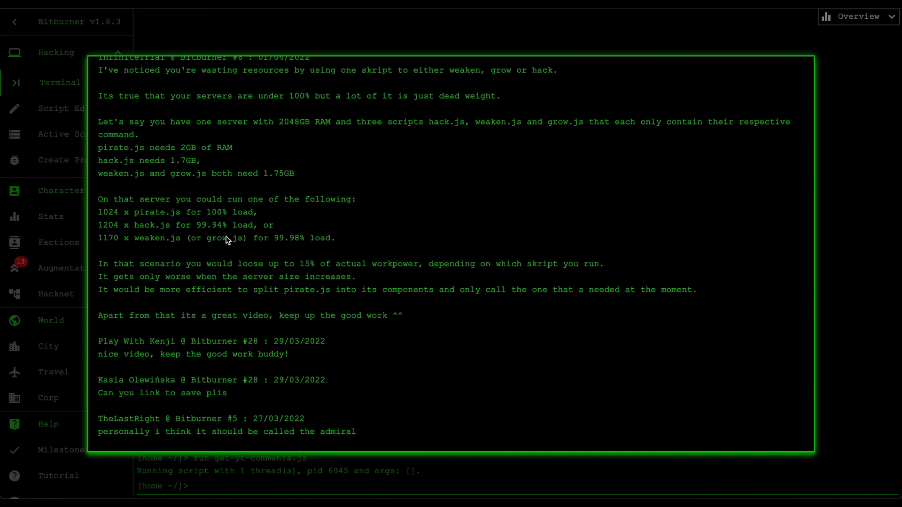
mouse_move(314, 202)
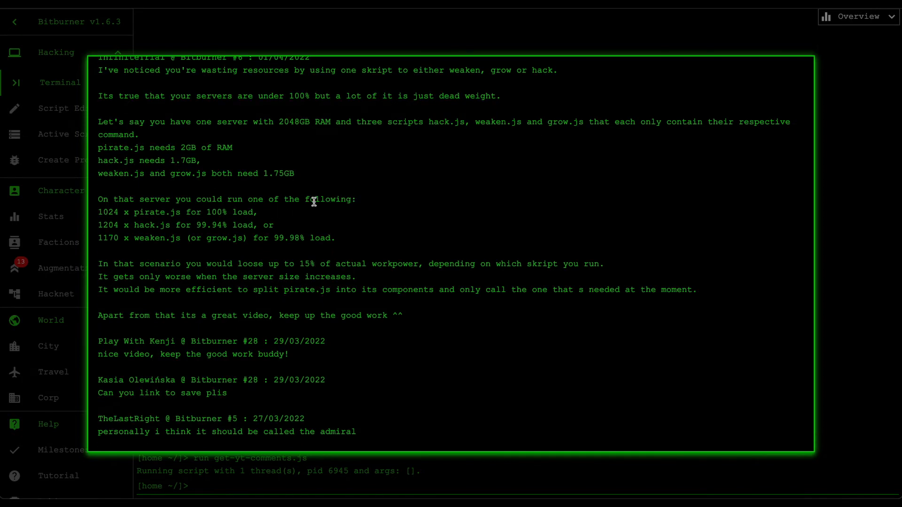
mouse_move(135, 212)
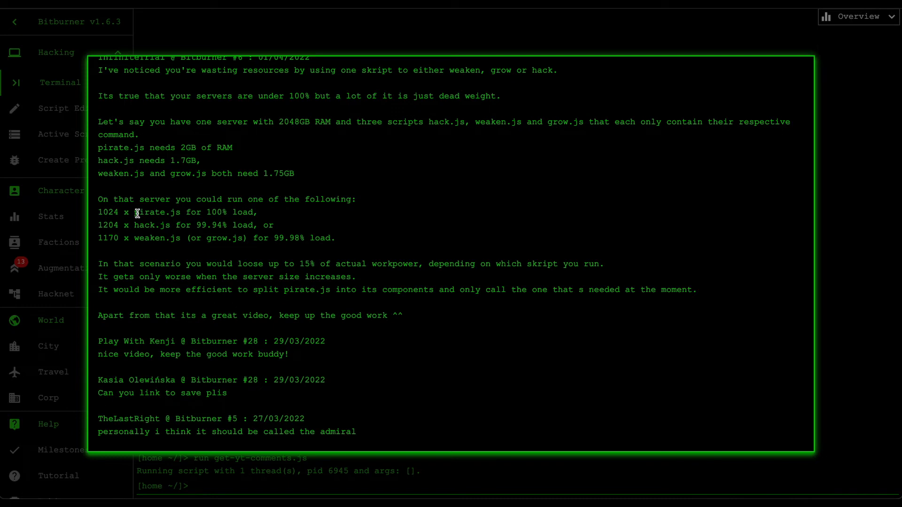
mouse_move(281, 224)
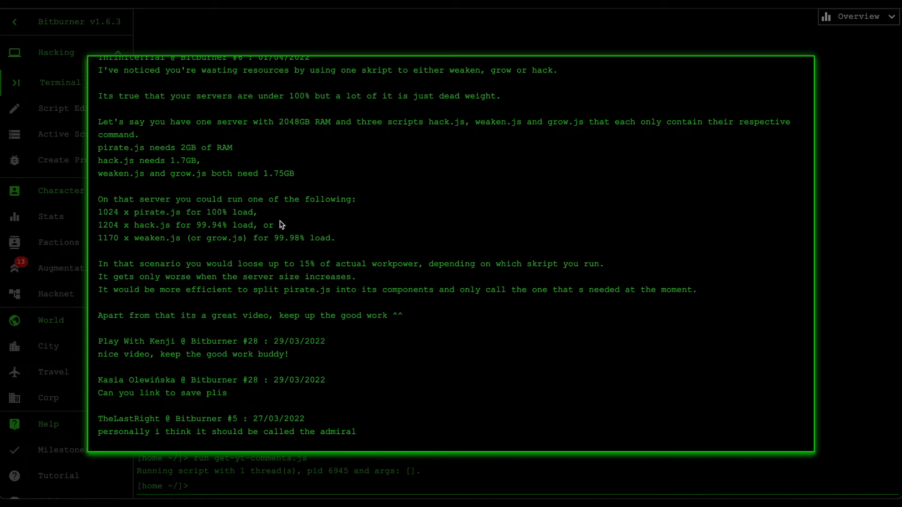
mouse_move(135, 229)
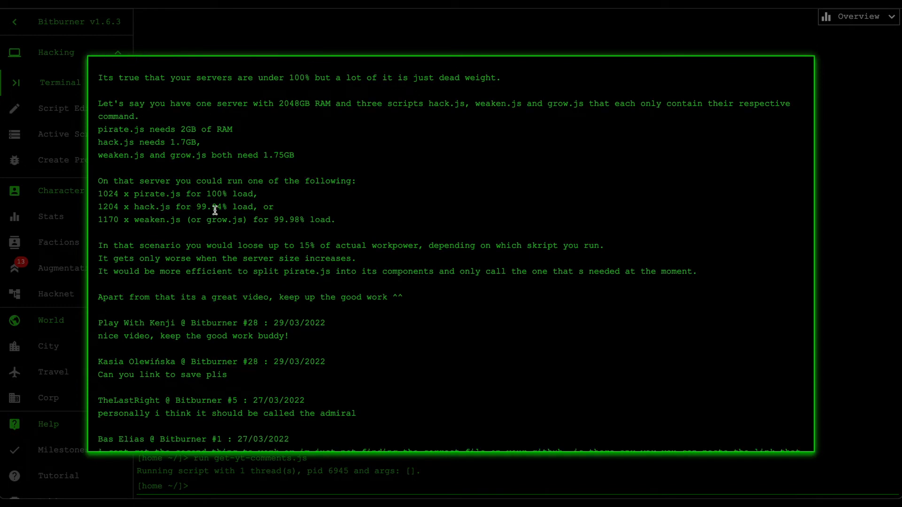
mouse_move(99, 224)
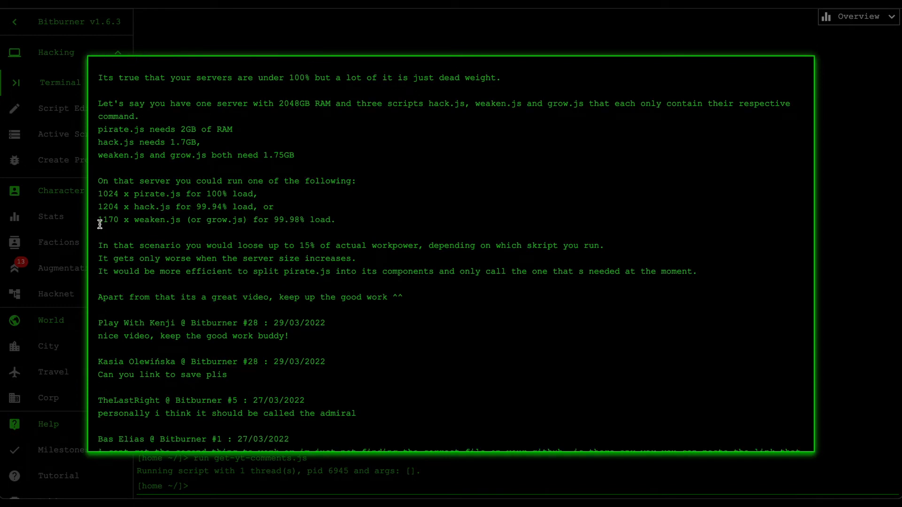
mouse_move(157, 223)
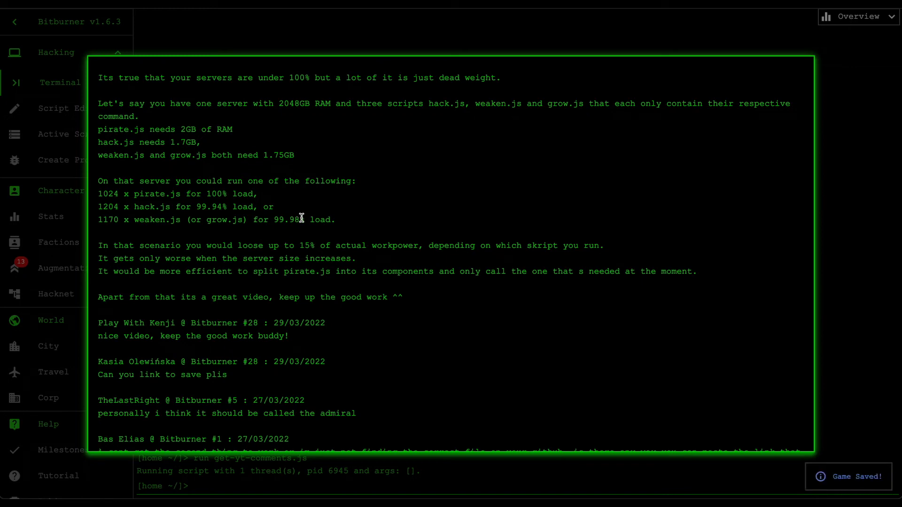
mouse_move(315, 266)
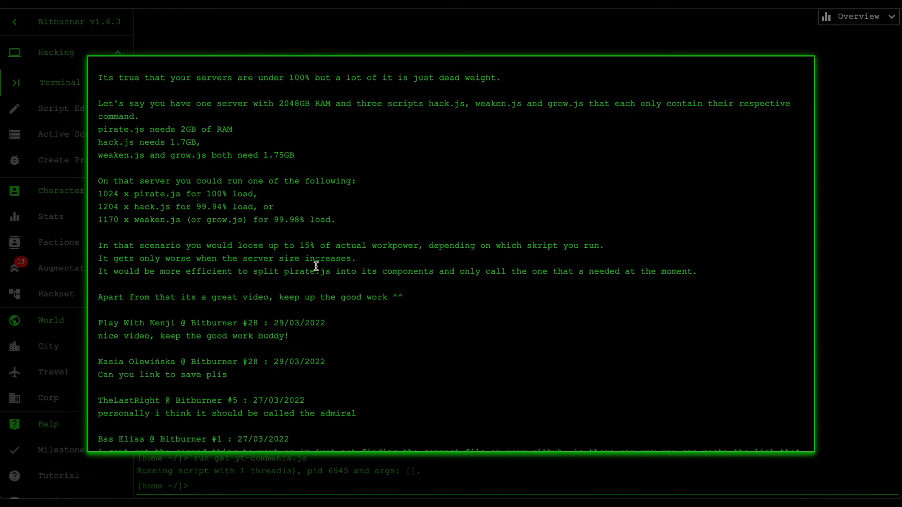
scroll(up, 3)
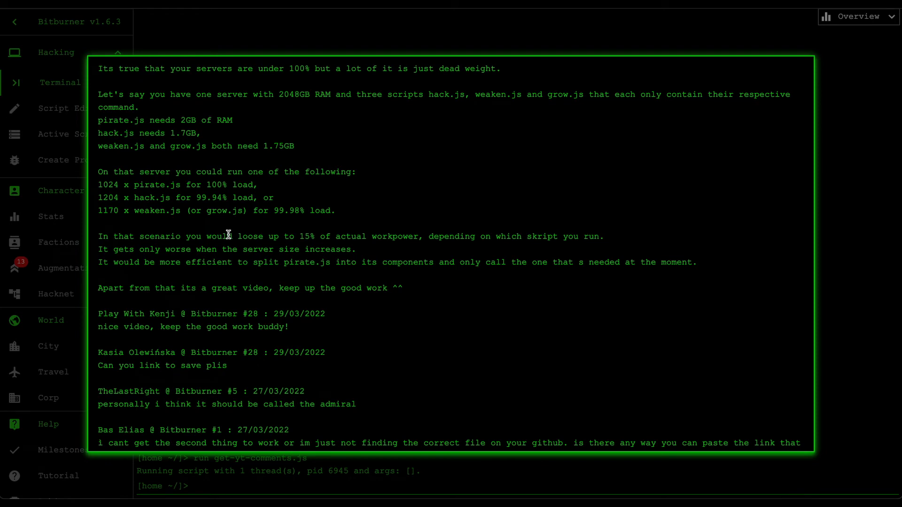
mouse_move(368, 250)
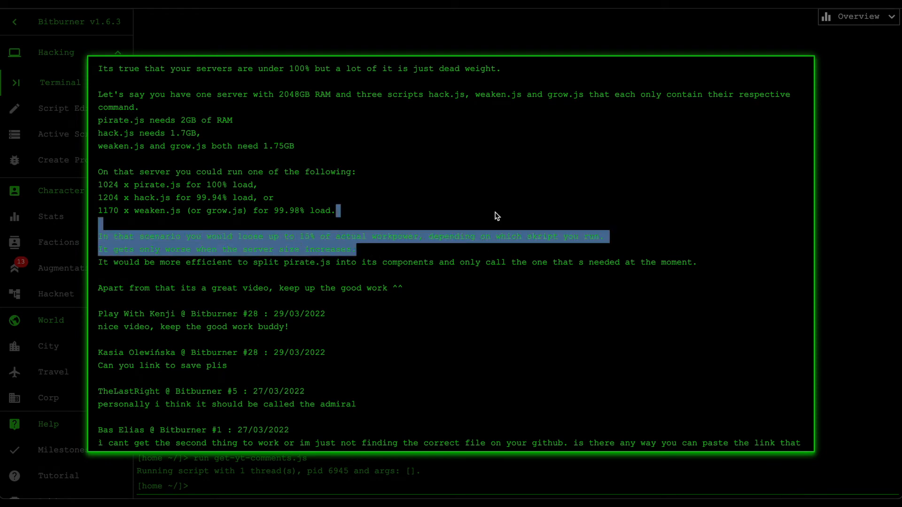
click(443, 258)
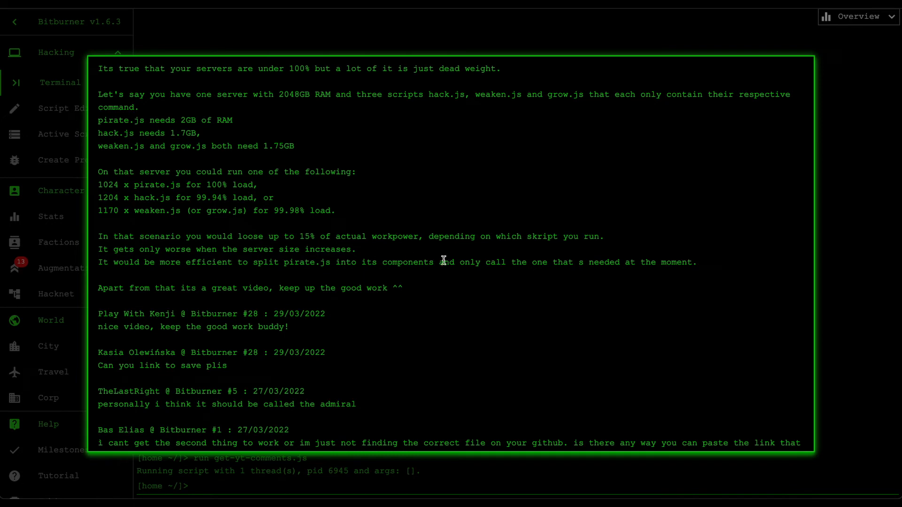
mouse_move(441, 307)
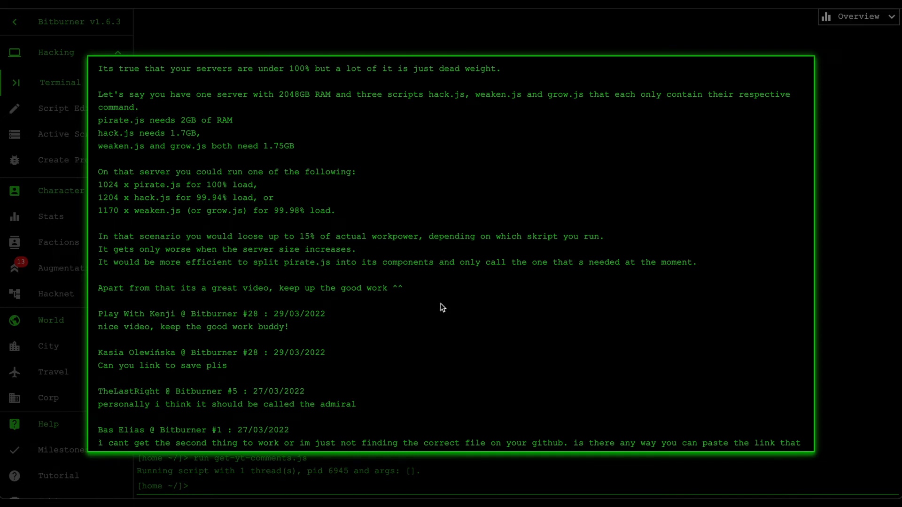
mouse_move(241, 273)
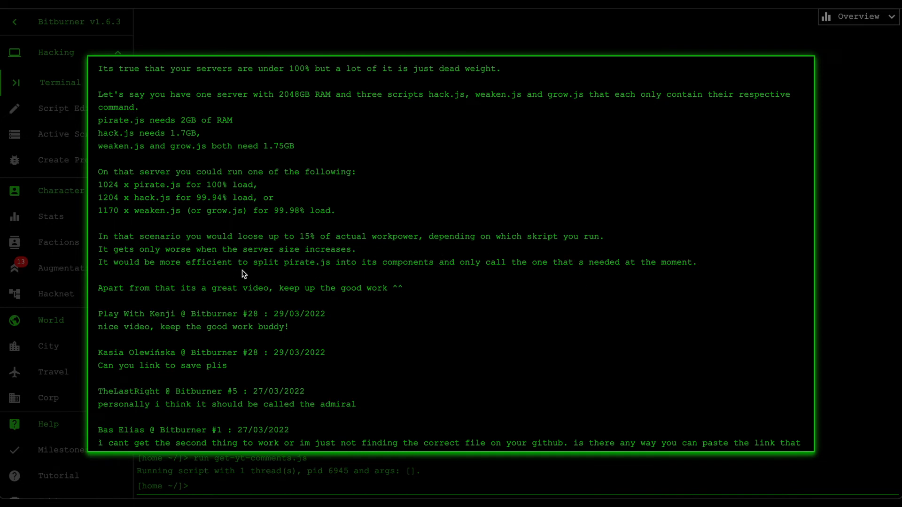
mouse_move(488, 280)
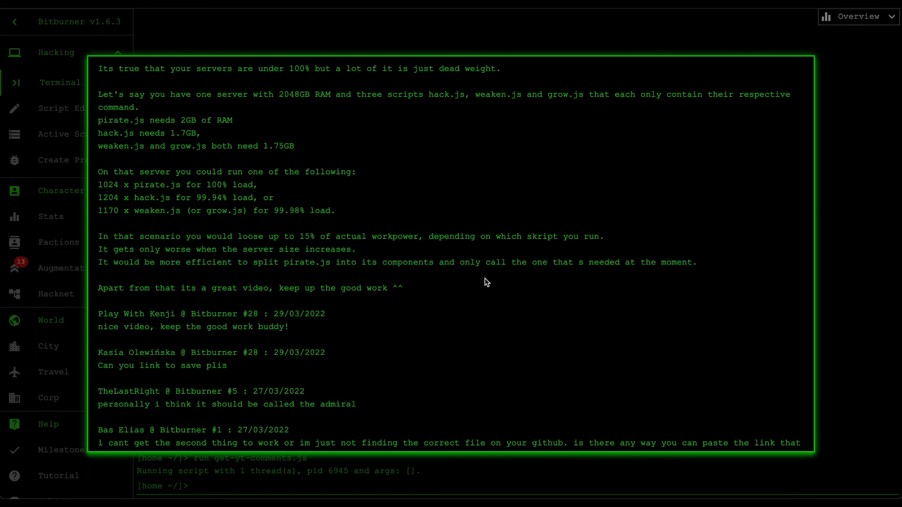
mouse_move(133, 289)
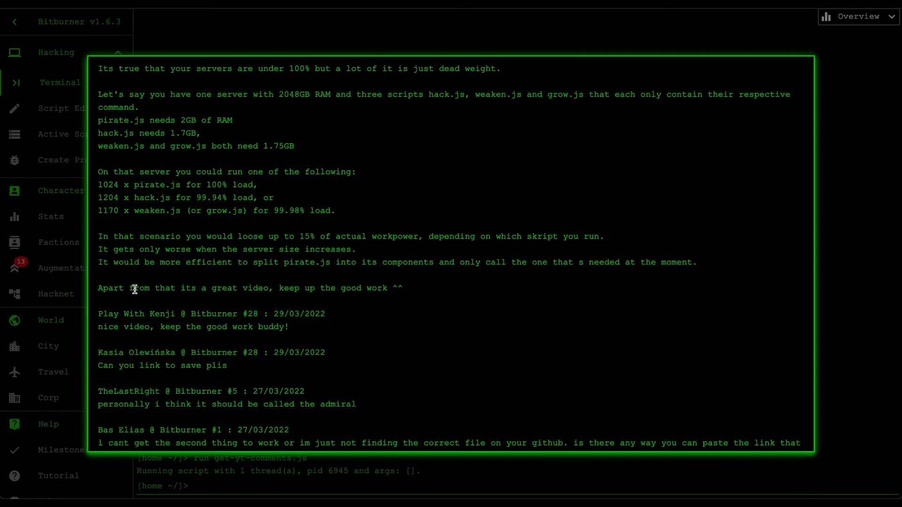
mouse_move(414, 293)
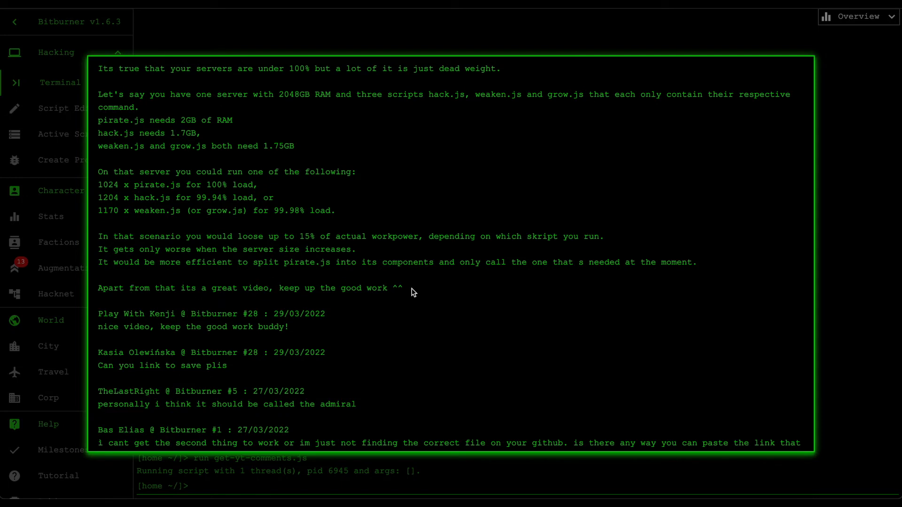
scroll(up, 3)
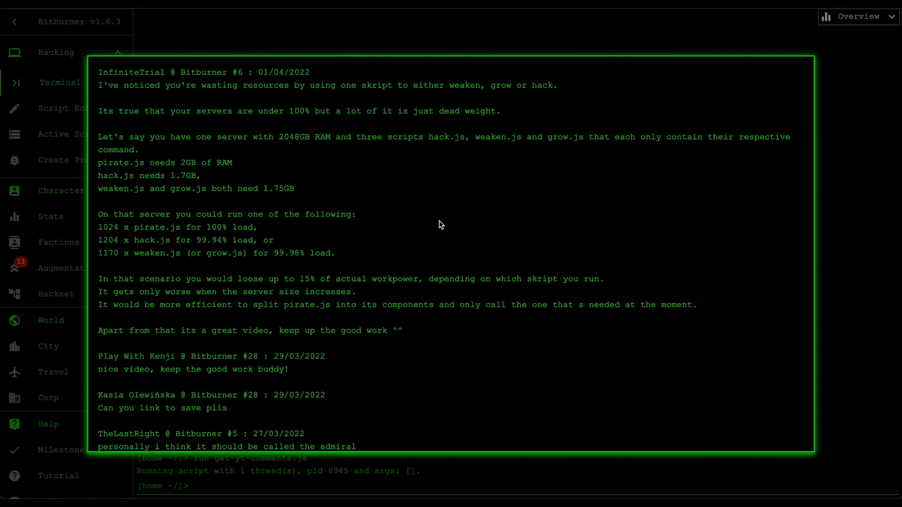
mouse_move(391, 274)
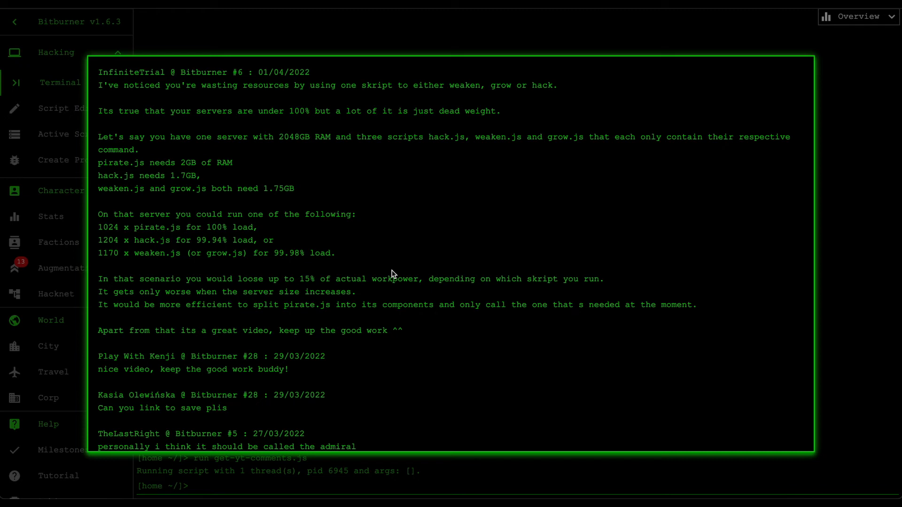
mouse_move(376, 248)
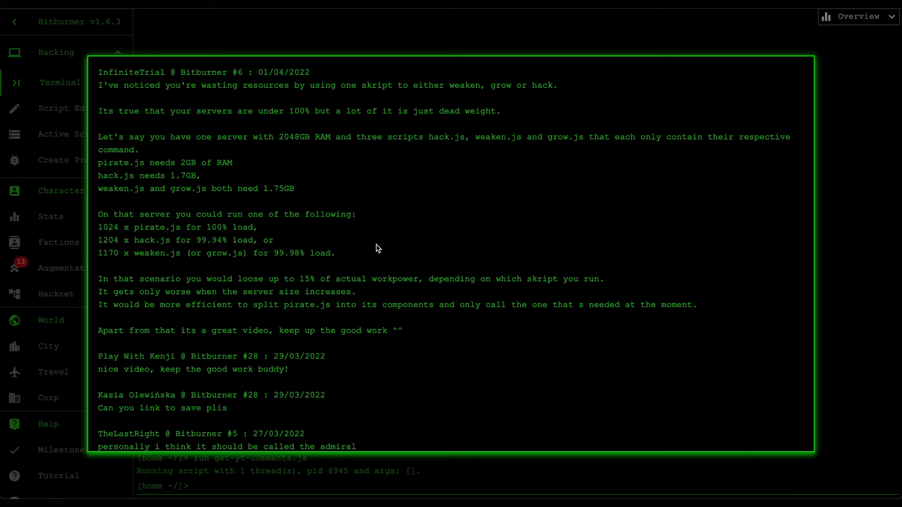
mouse_move(374, 263)
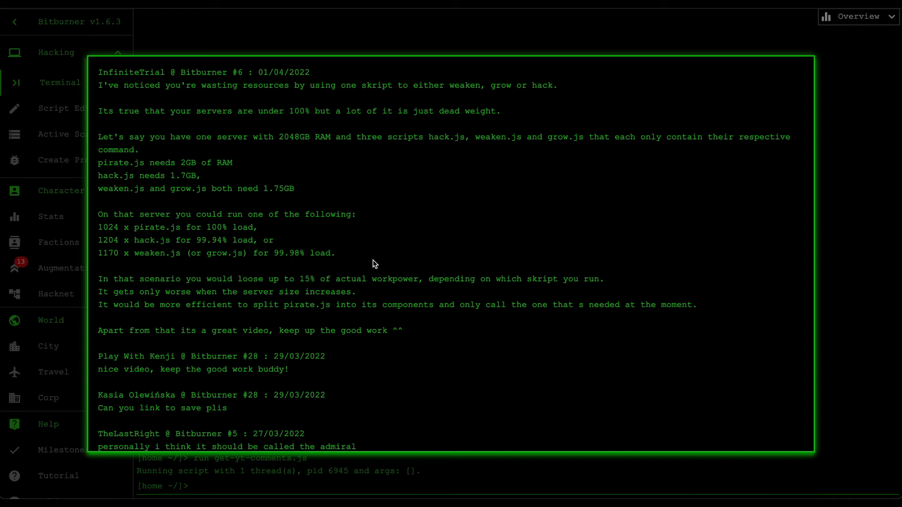
mouse_move(252, 176)
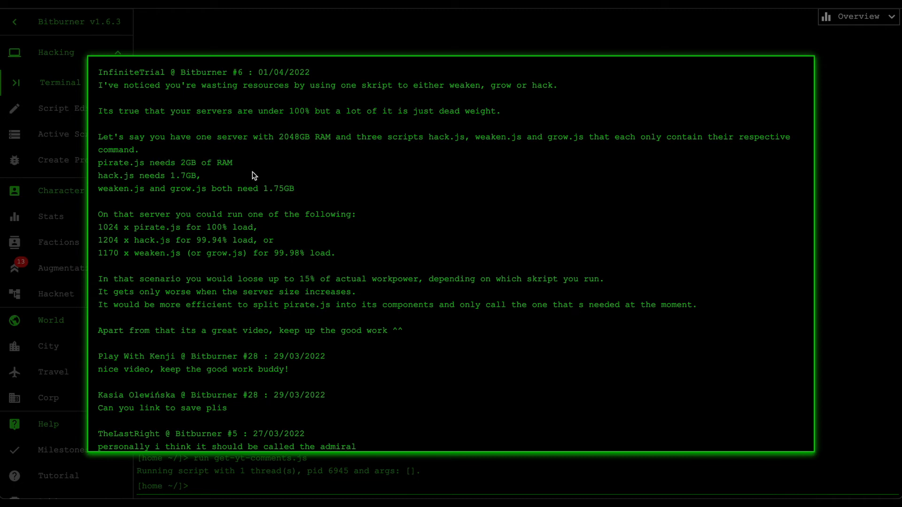
mouse_move(277, 185)
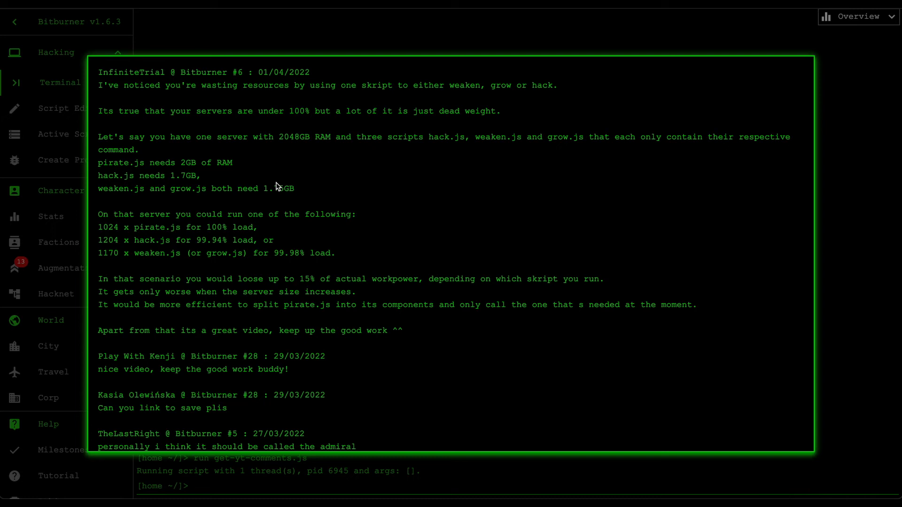
mouse_move(395, 269)
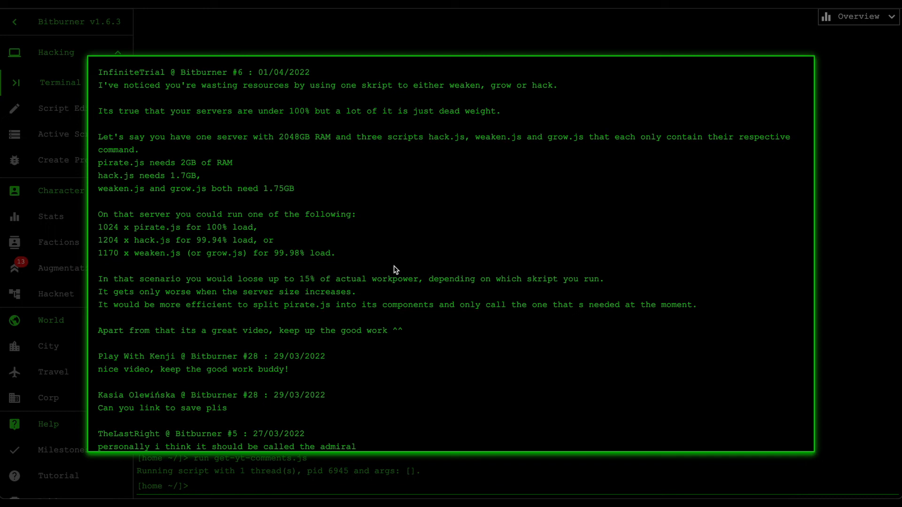
mouse_move(393, 243)
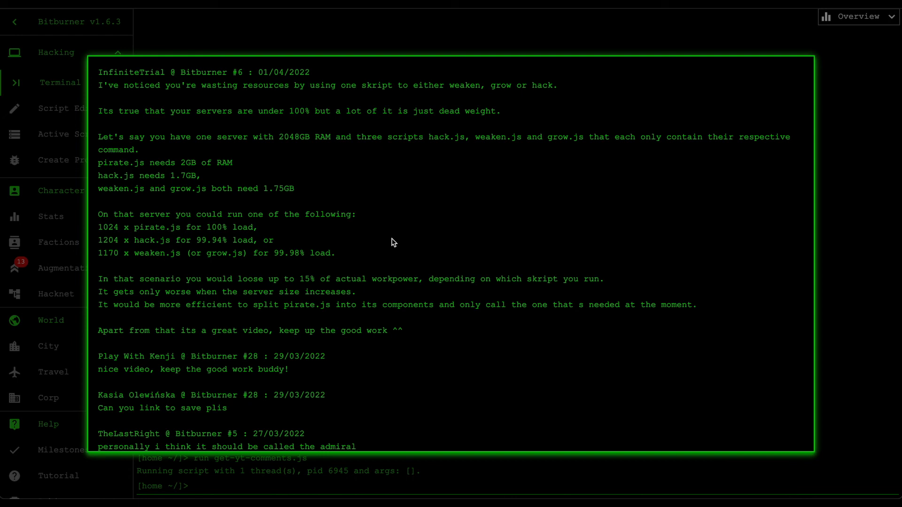
mouse_move(368, 260)
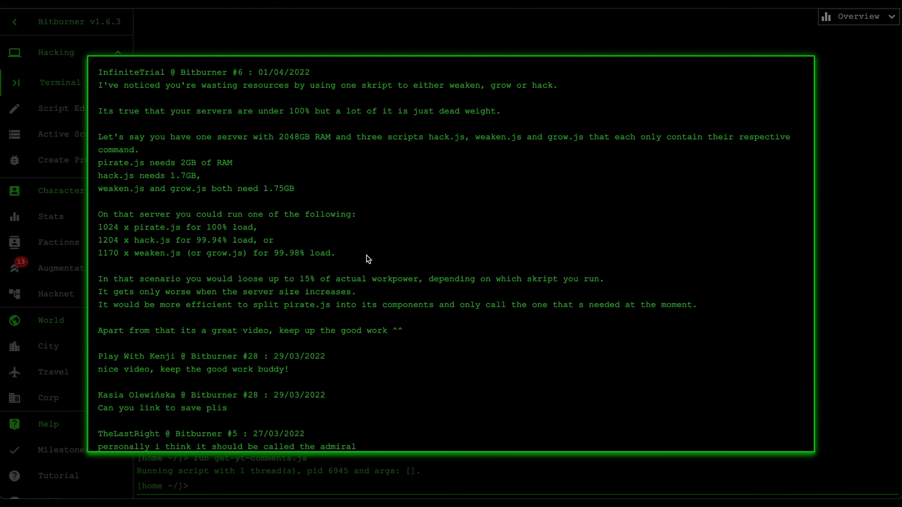
mouse_move(306, 195)
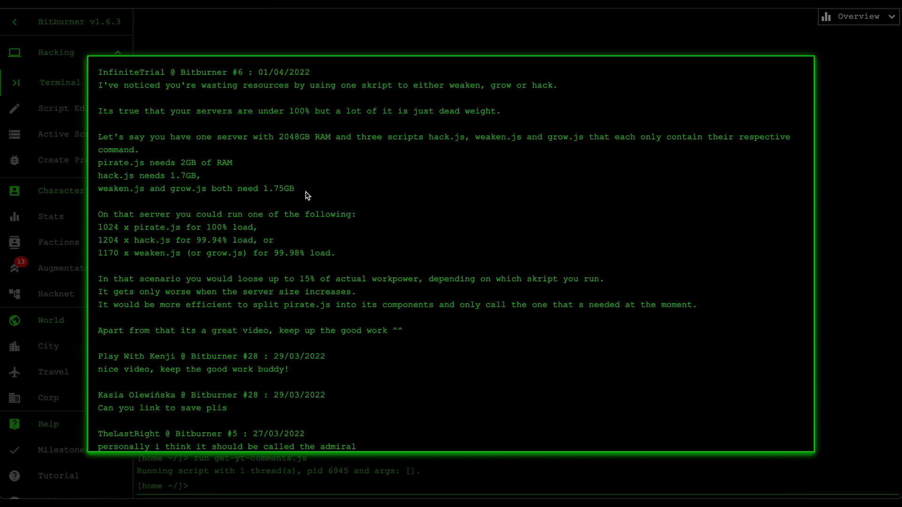
mouse_move(316, 172)
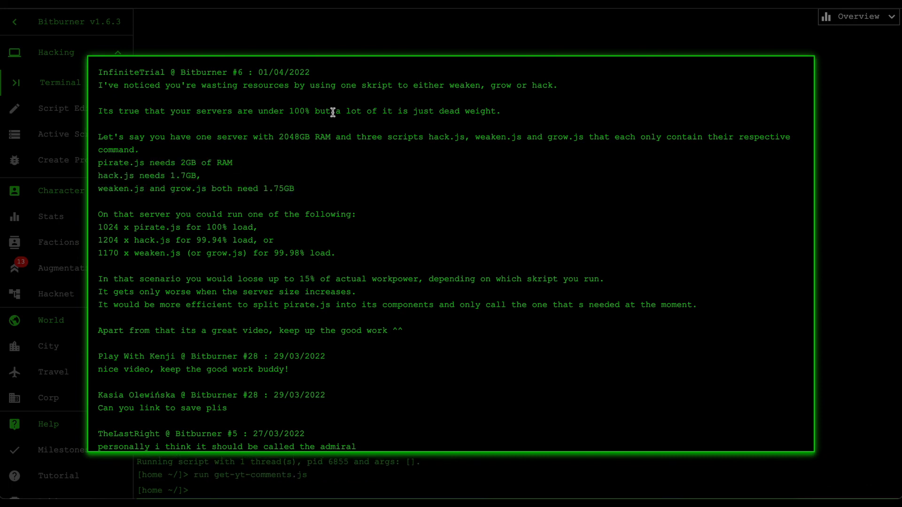
mouse_move(418, 314)
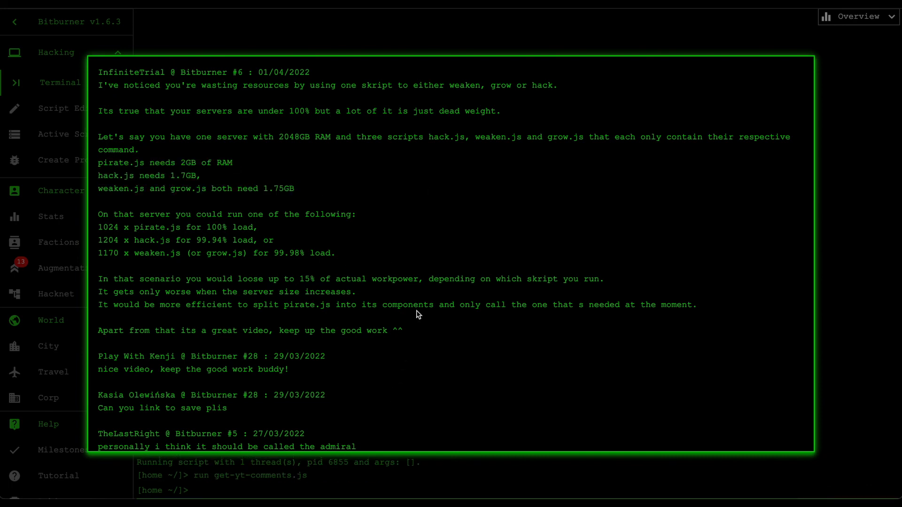
mouse_move(460, 271)
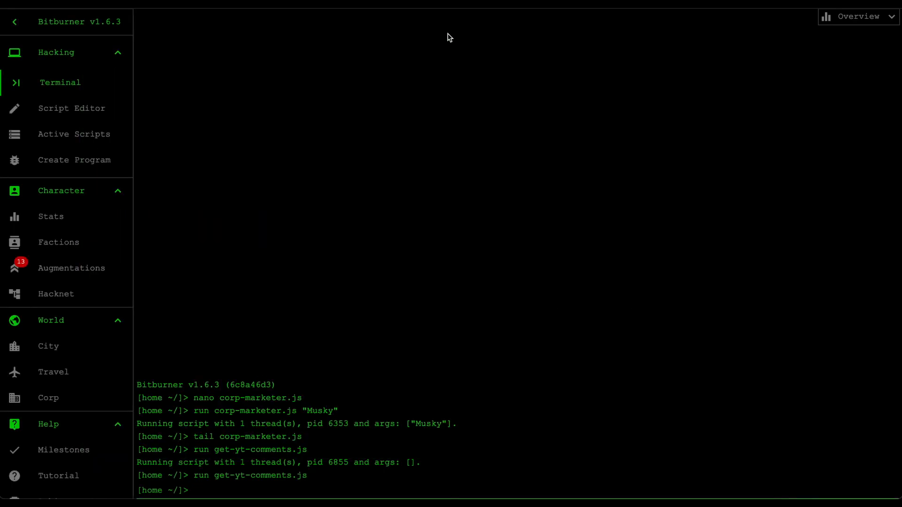
- Bring up the We Do Stuff corporation overview, not yet publicly traded
click(50, 398)
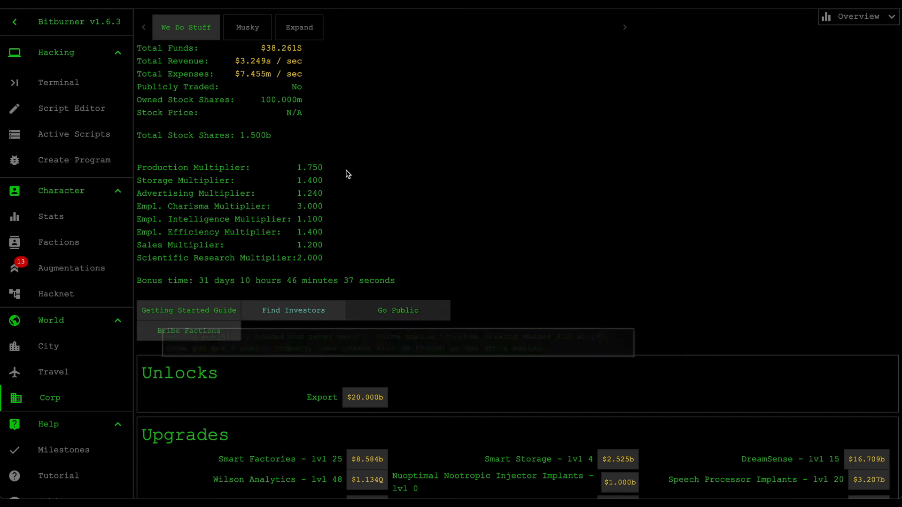
mouse_move(399, 311)
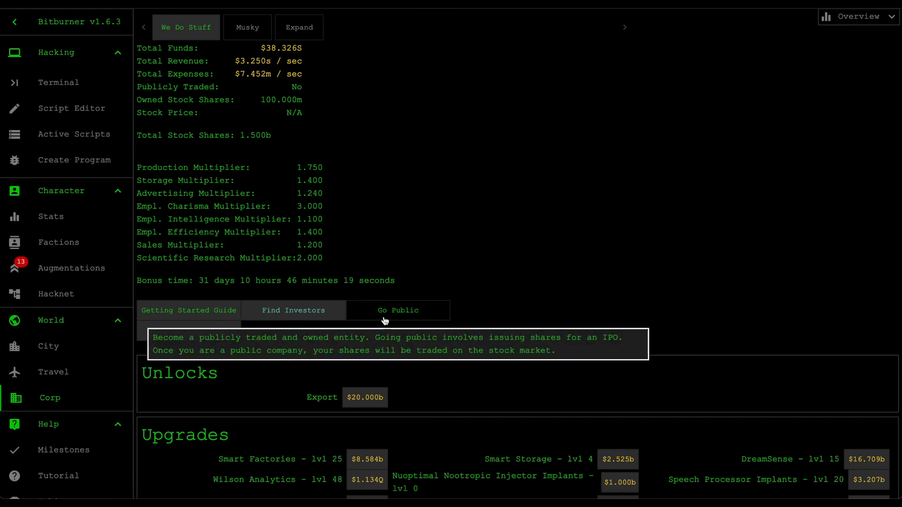
mouse_move(362, 179)
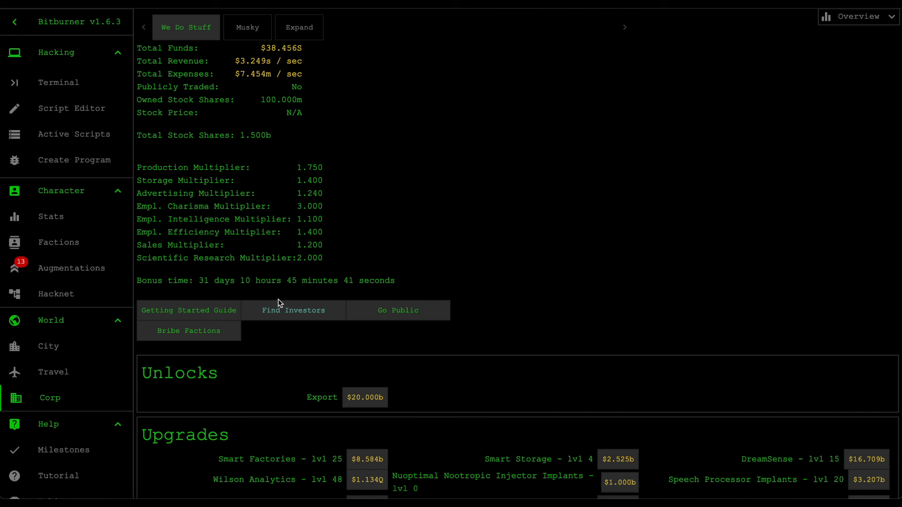
mouse_move(387, 215)
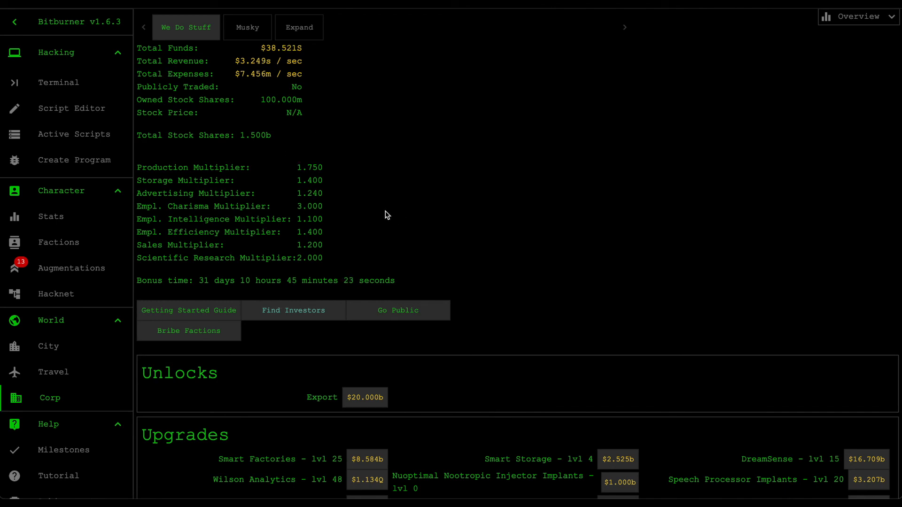